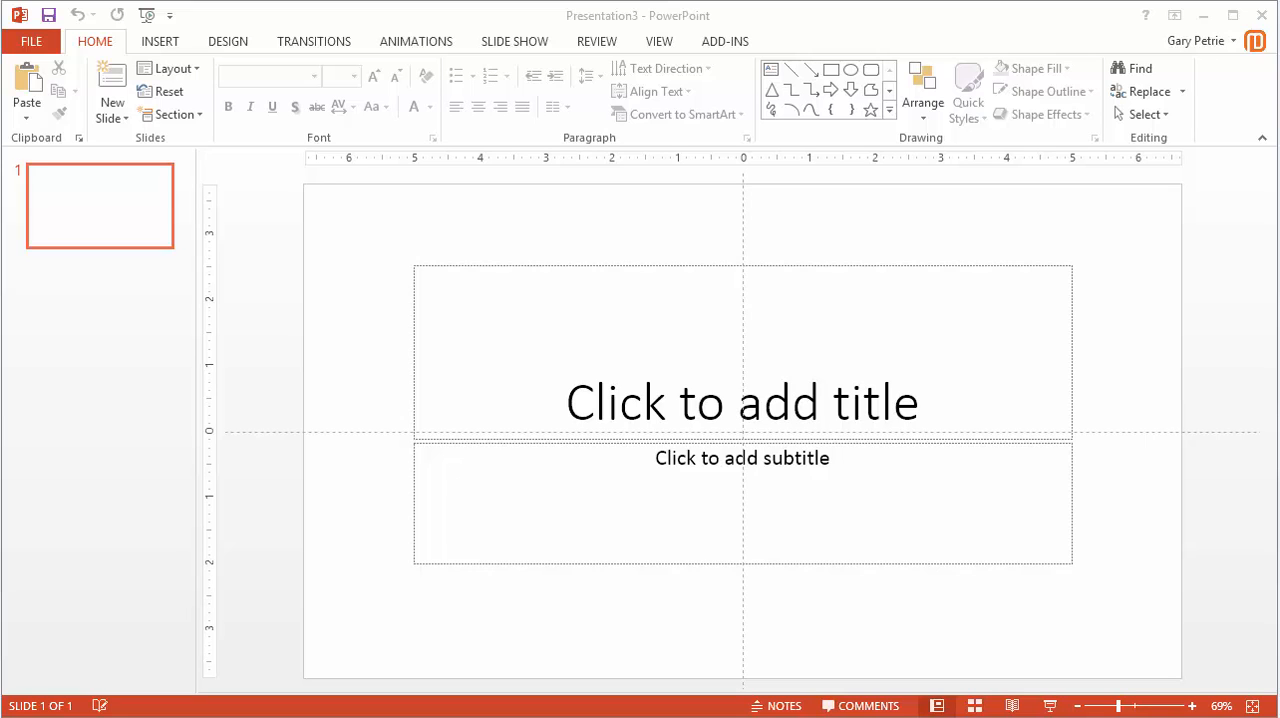
{"action": "mouse_move", "coordinate": [930, 310]}
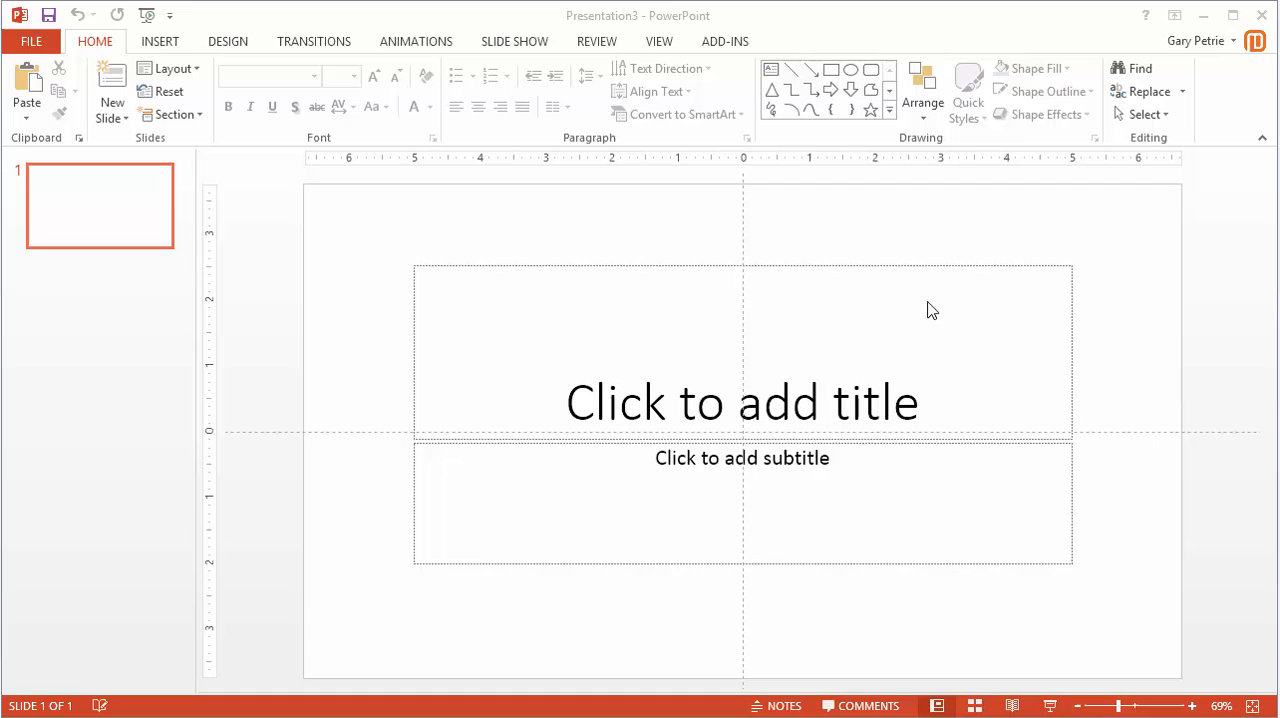
{"action": "mouse_move", "coordinate": [665, 48]}
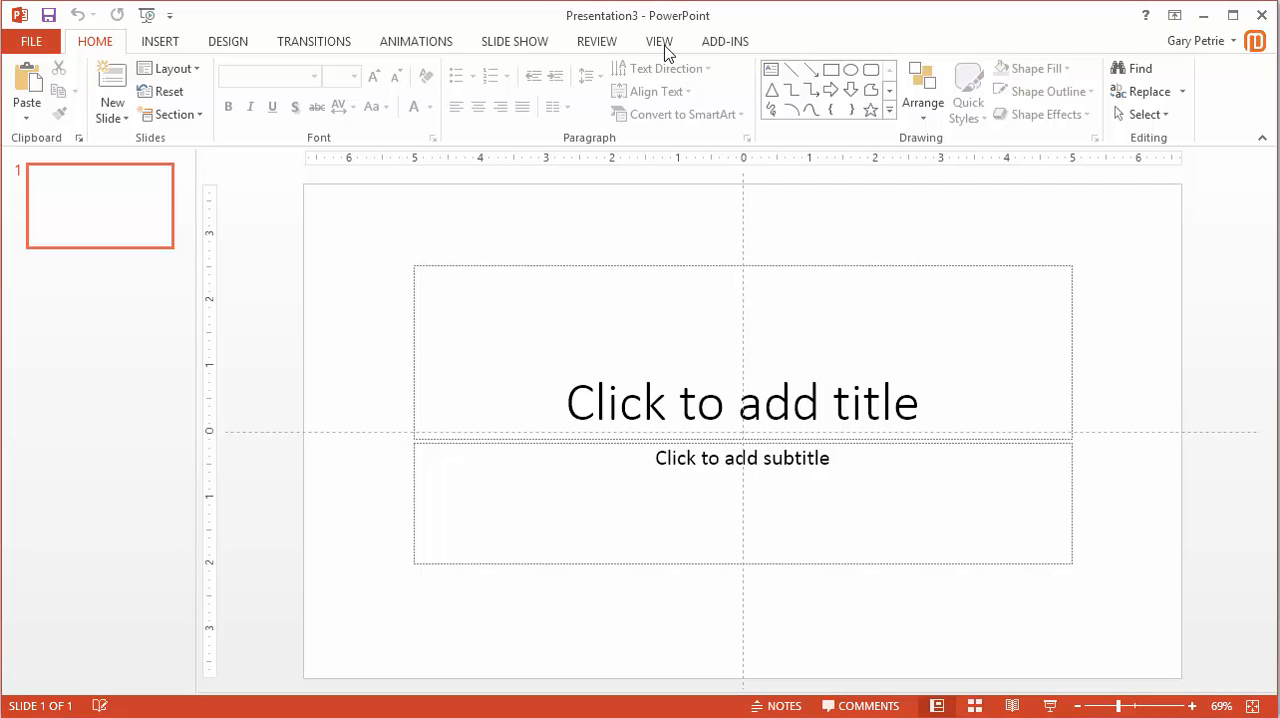
Switch the blank presentation into Slide Master view from the View tab.
{"action": "left_click", "coordinate": [659, 41]}
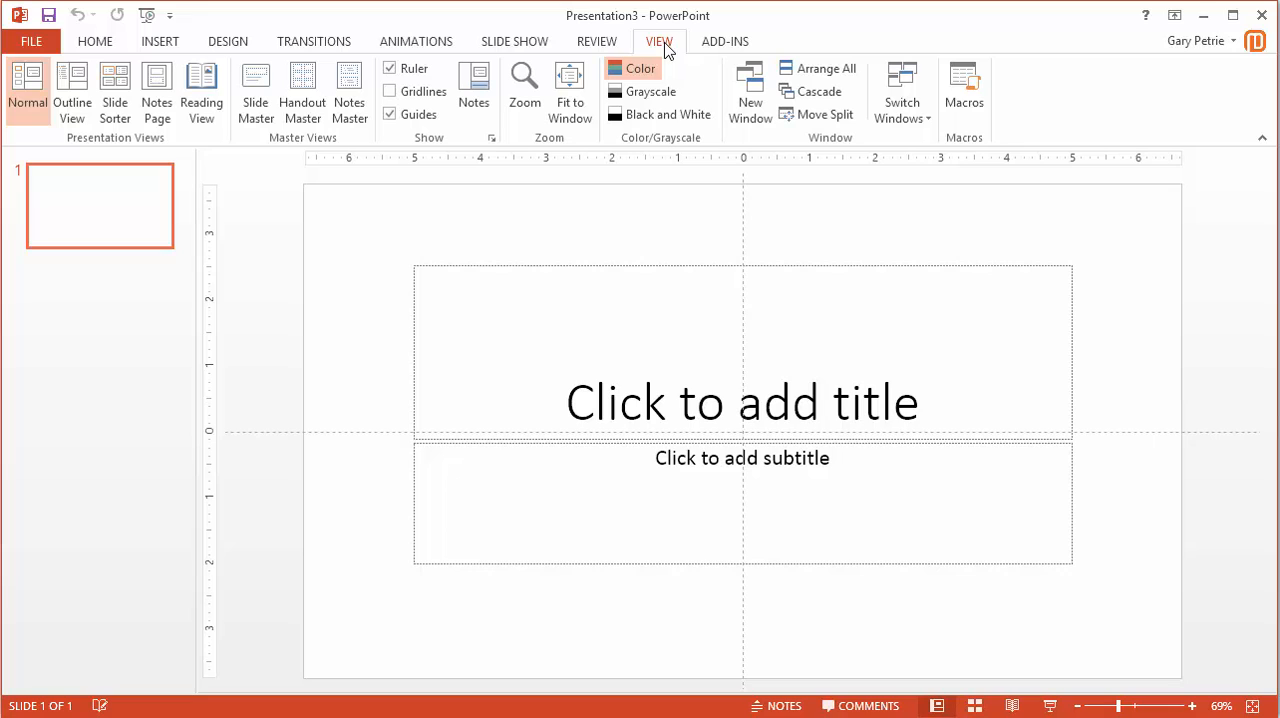
{"action": "mouse_move", "coordinate": [636, 55]}
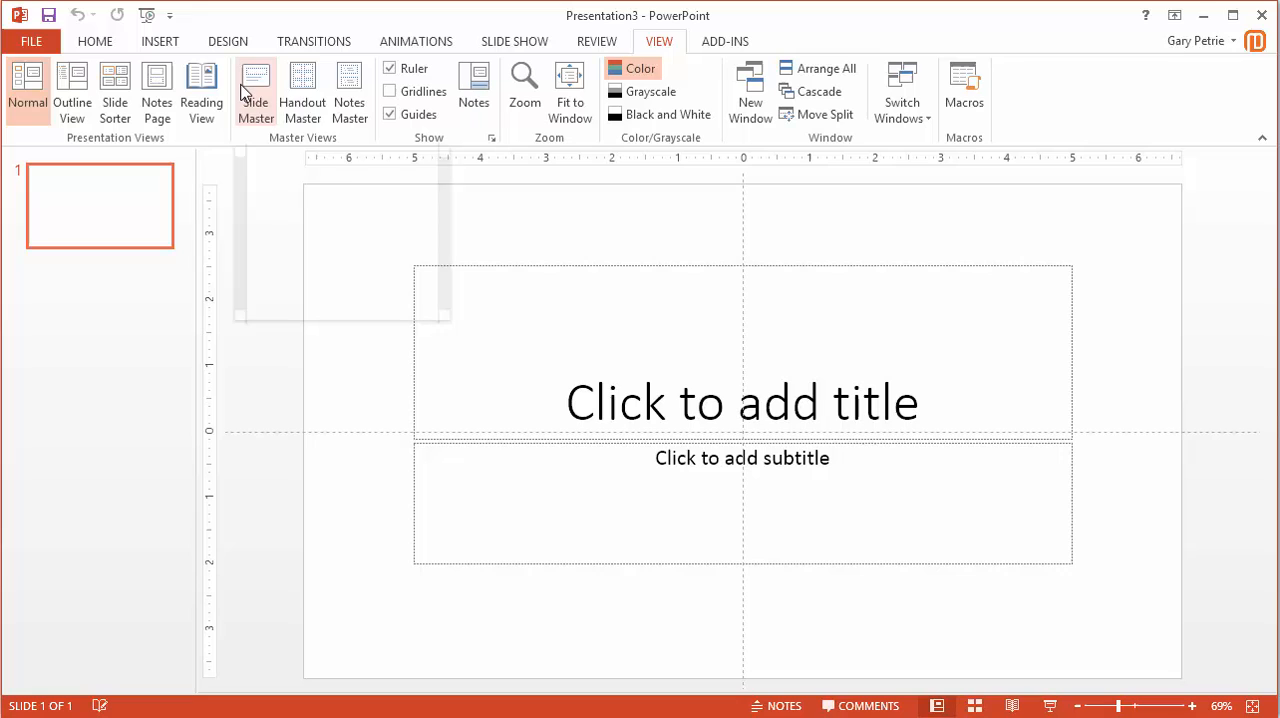
{"action": "mouse_move", "coordinate": [255, 90]}
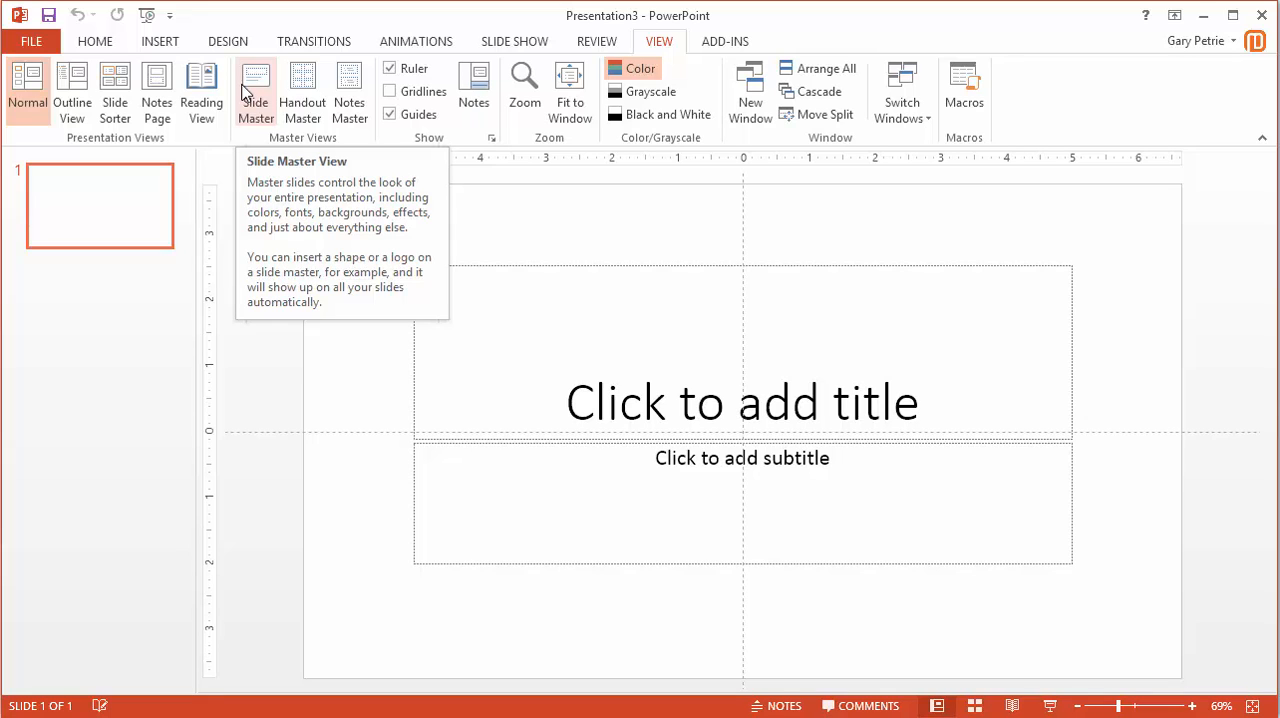
{"action": "left_click", "coordinate": [106, 40]}
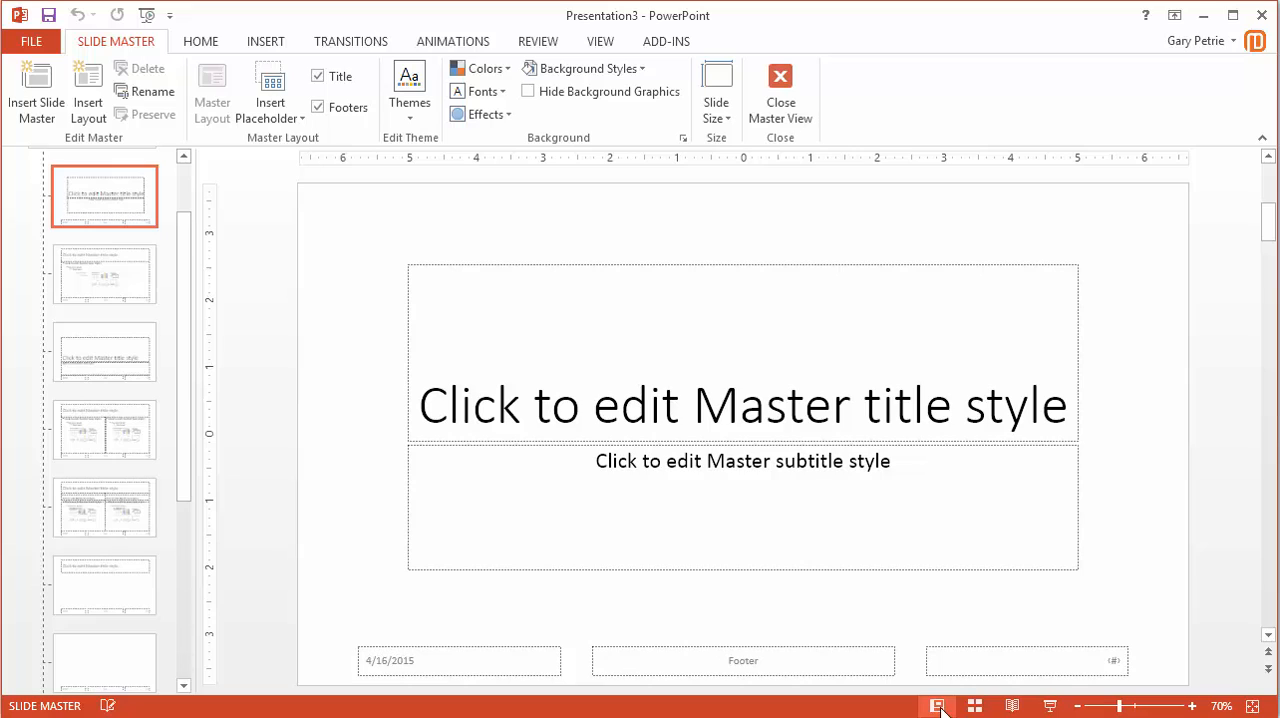
{"action": "mouse_move", "coordinate": [592, 40]}
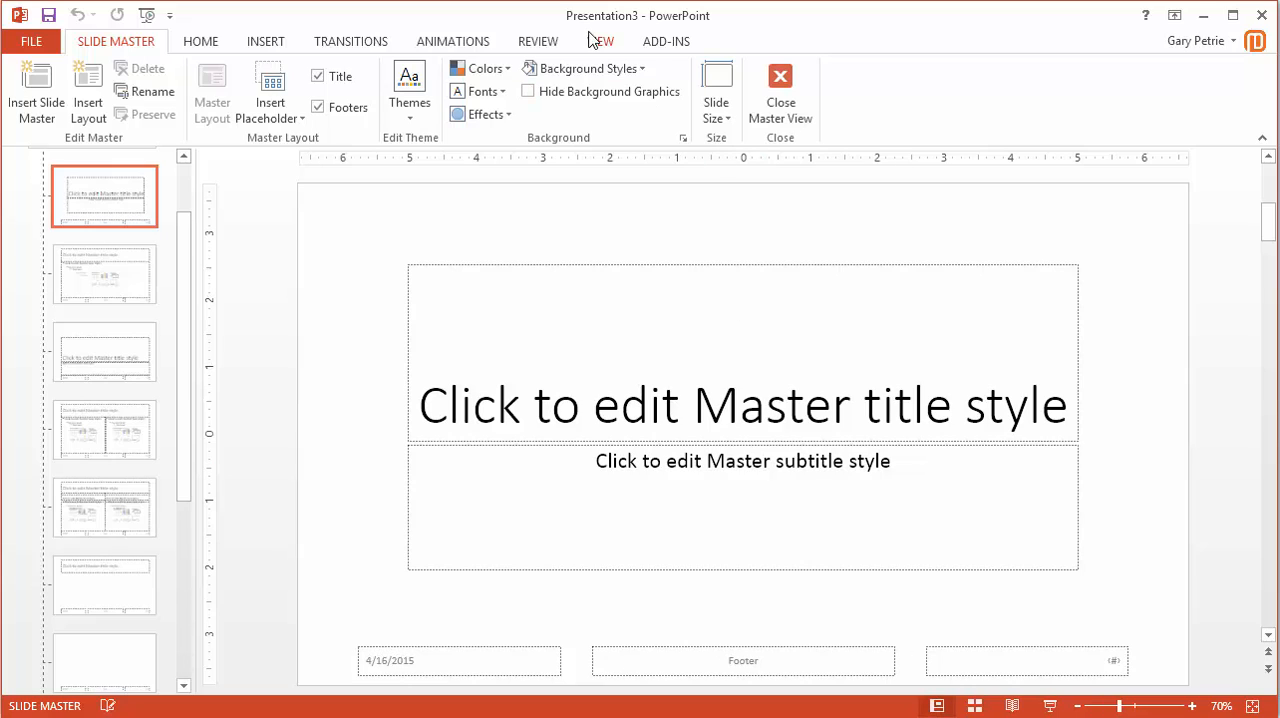
Select the top-level parent master thumbnail and bring up the Insert tab.
{"action": "left_click", "coordinate": [104, 204]}
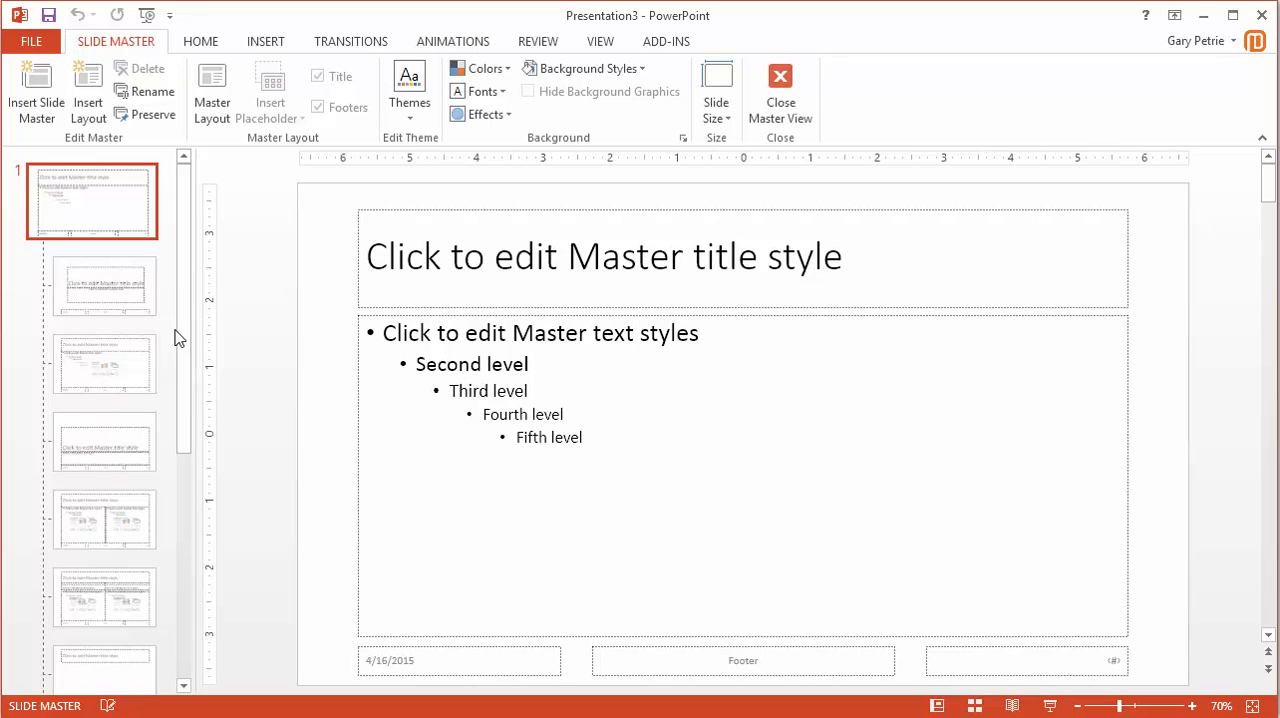
{"action": "mouse_move", "coordinate": [211, 90]}
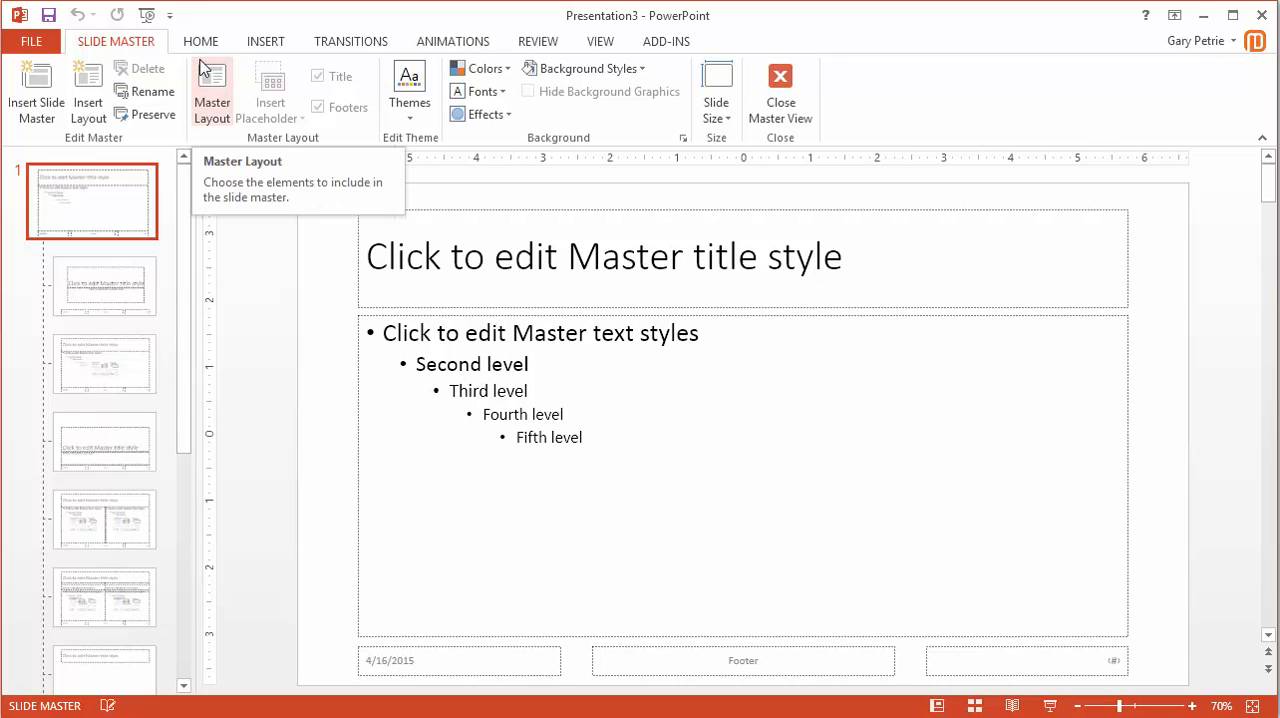
{"action": "left_click", "coordinate": [265, 41]}
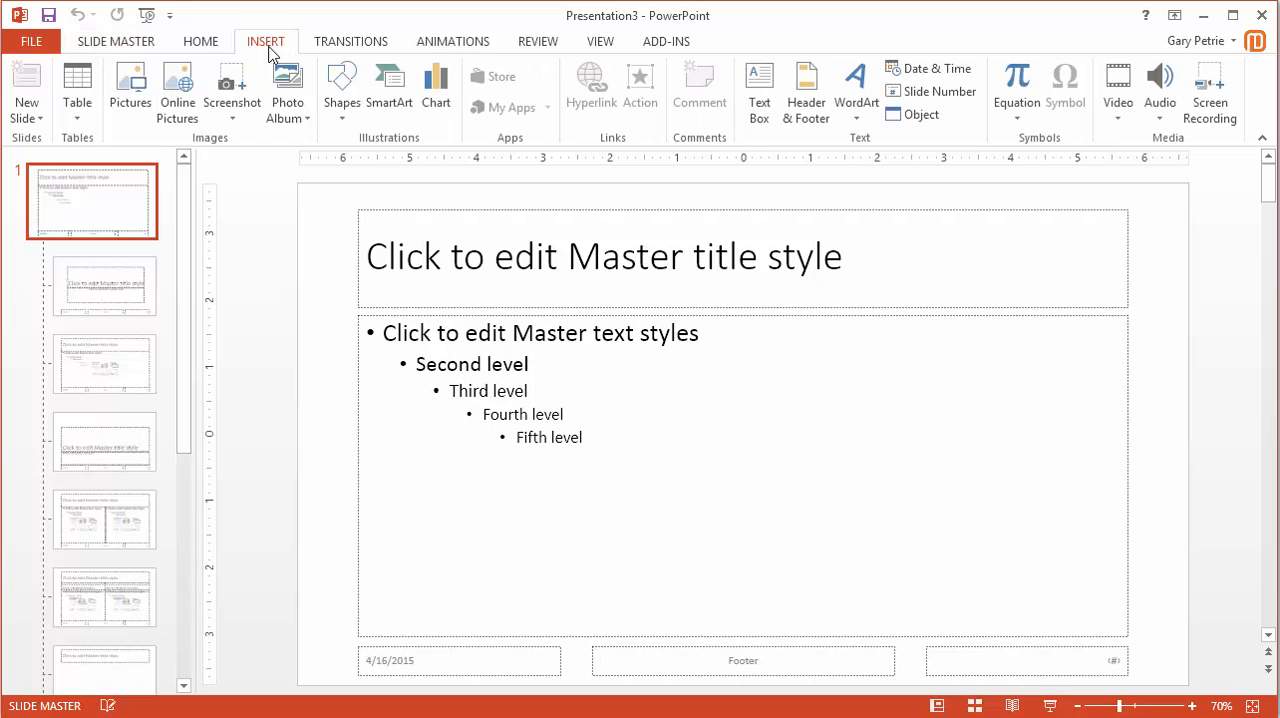
Insert the Multimedia Designer logo picture on the master and drag it to the bottom-right corner.
{"action": "left_click", "coordinate": [129, 78]}
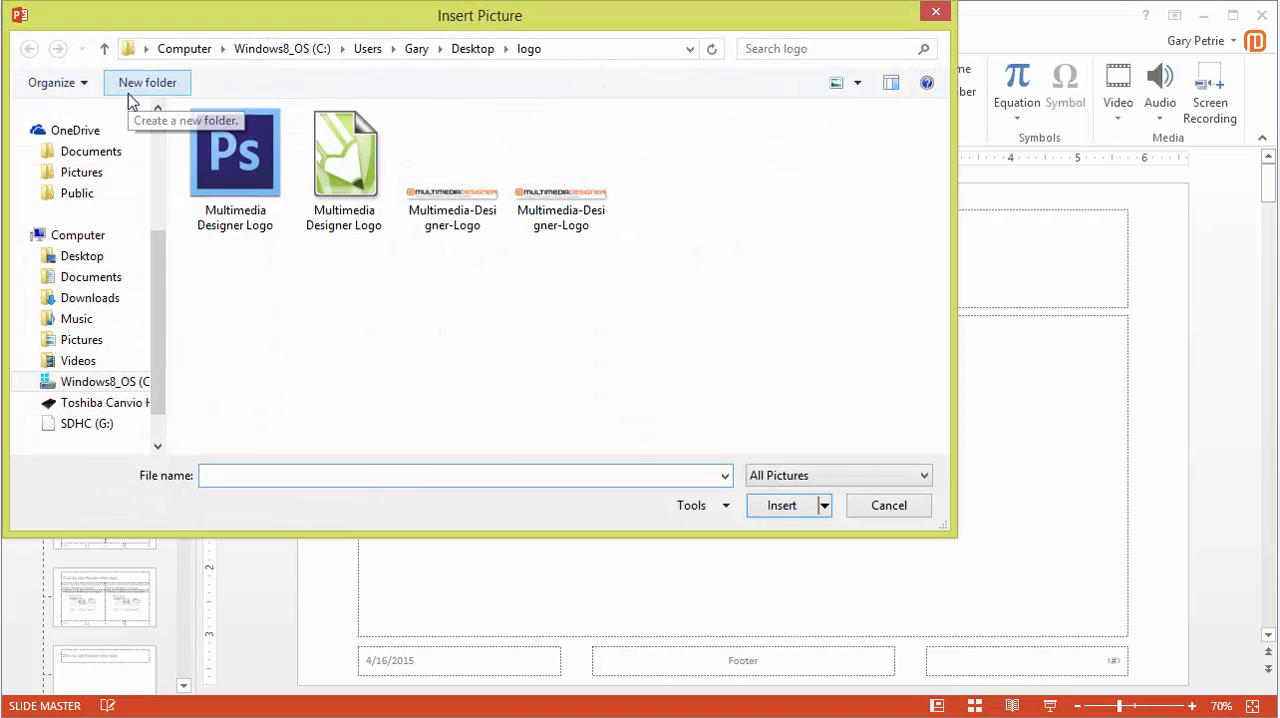
{"action": "left_click", "coordinate": [343, 155]}
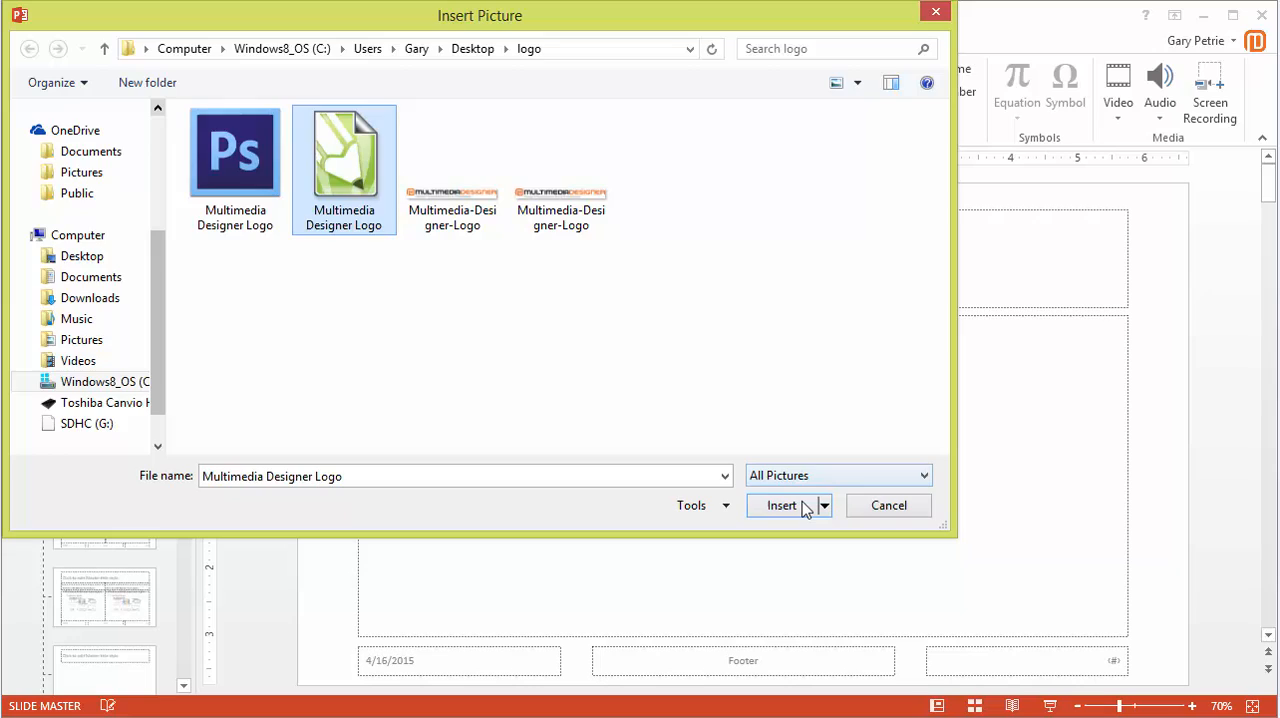
{"action": "left_click", "coordinate": [781, 505]}
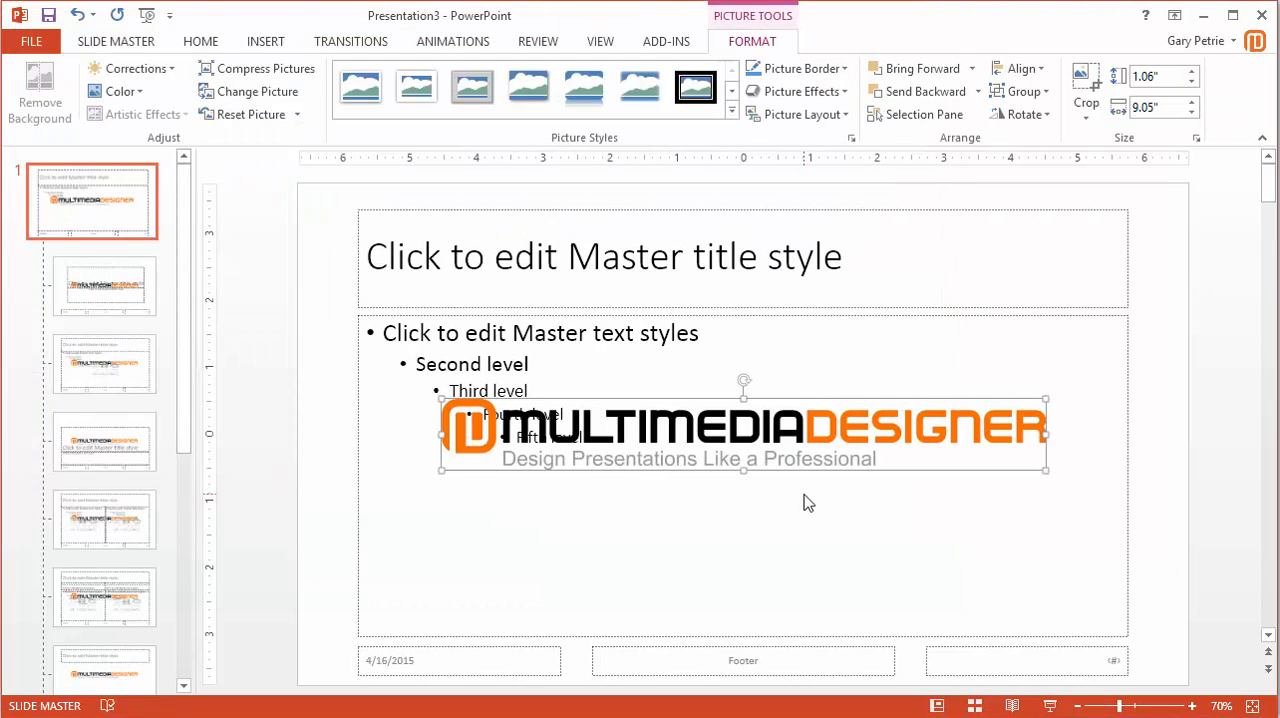
{"action": "mouse_move", "coordinate": [140, 205]}
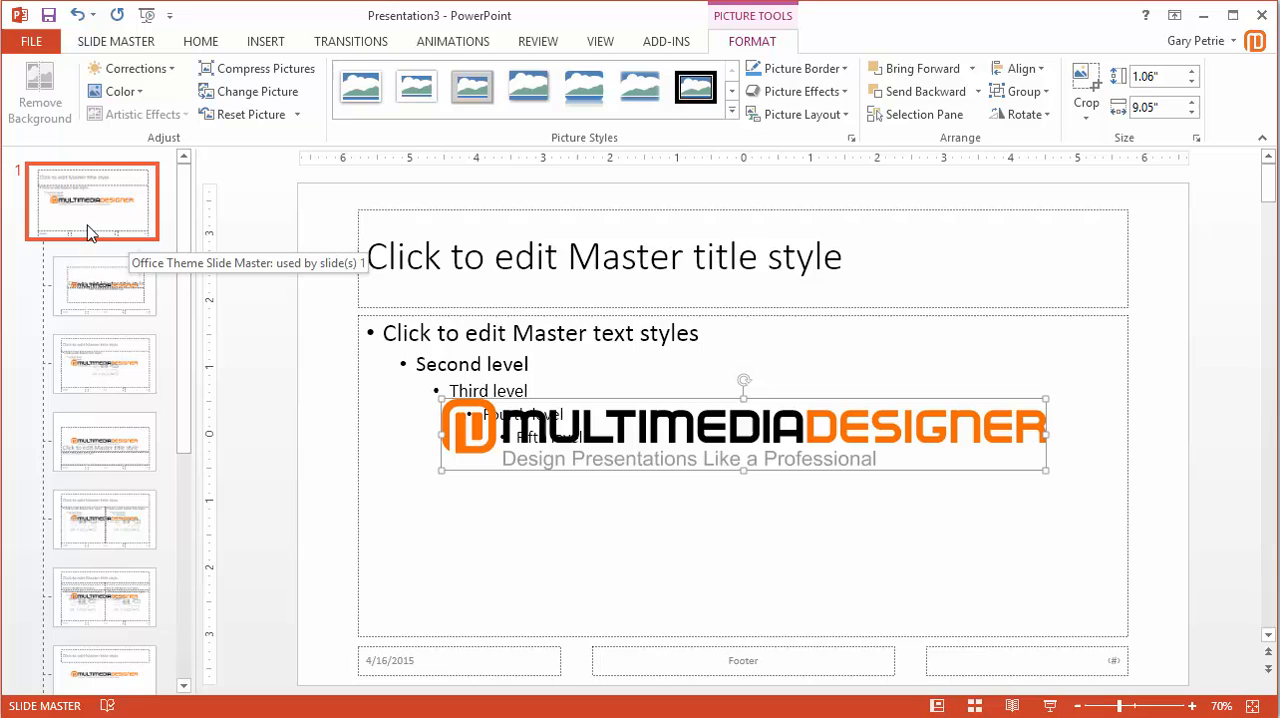
{"action": "mouse_move", "coordinate": [115, 425]}
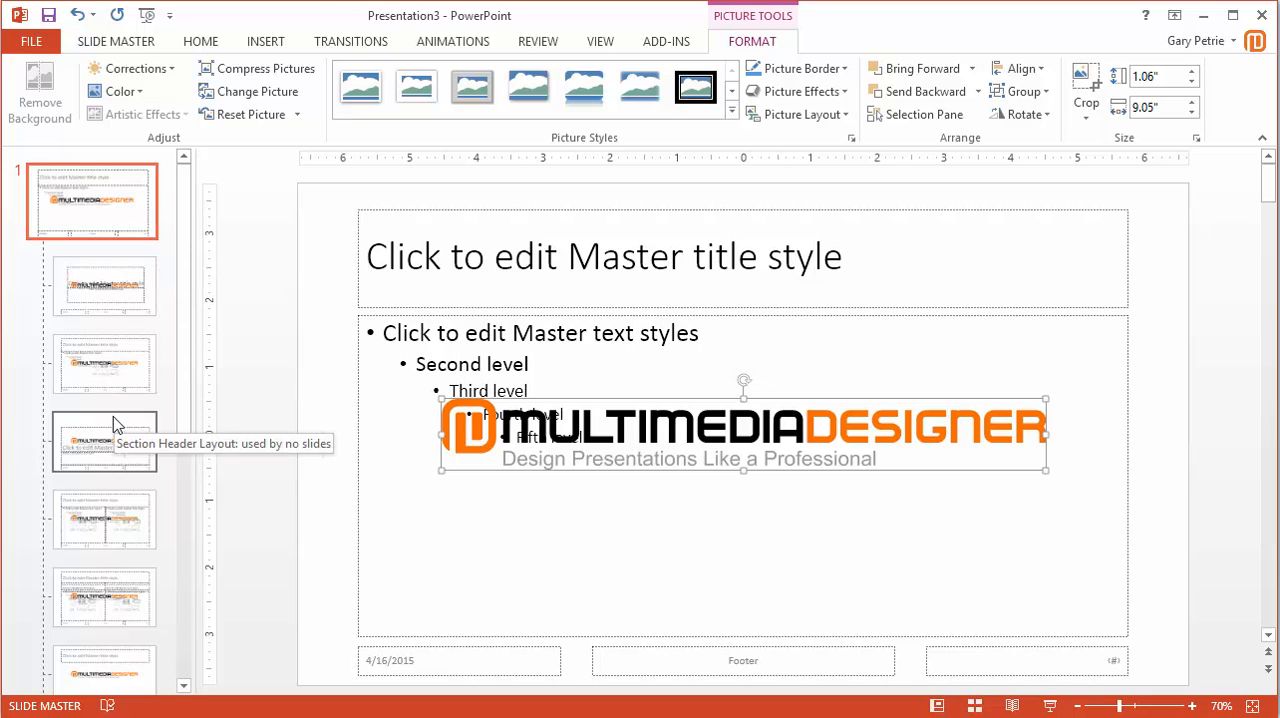
{"action": "mouse_move", "coordinate": [450, 408]}
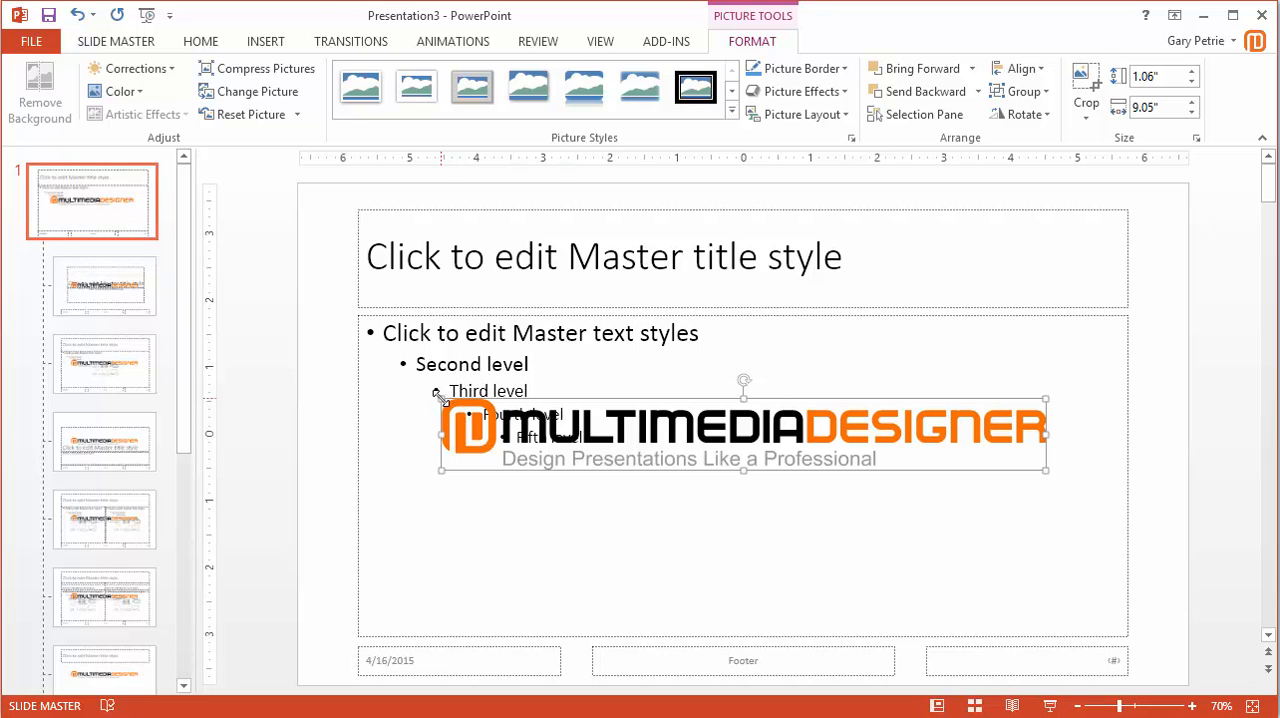
{"action": "mouse_move", "coordinate": [658, 446]}
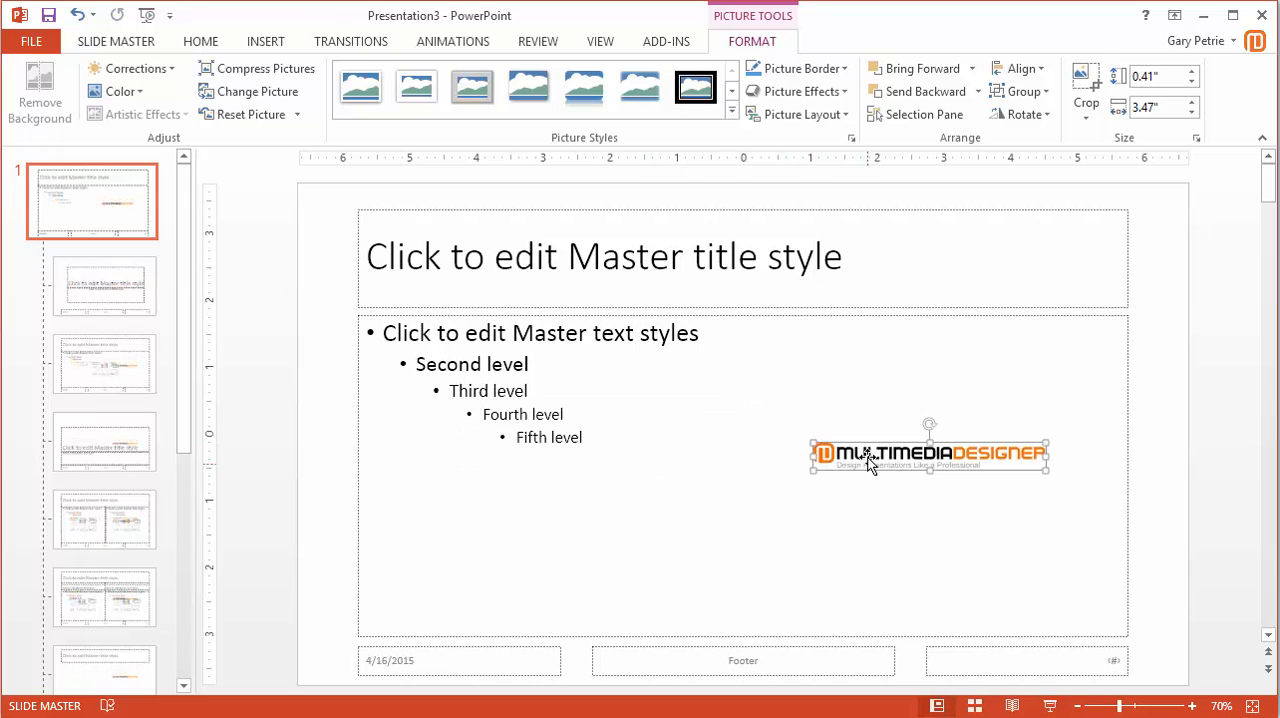
{"action": "left_click_drag", "start_coordinate": [928, 452], "coordinate": [1045, 645]}
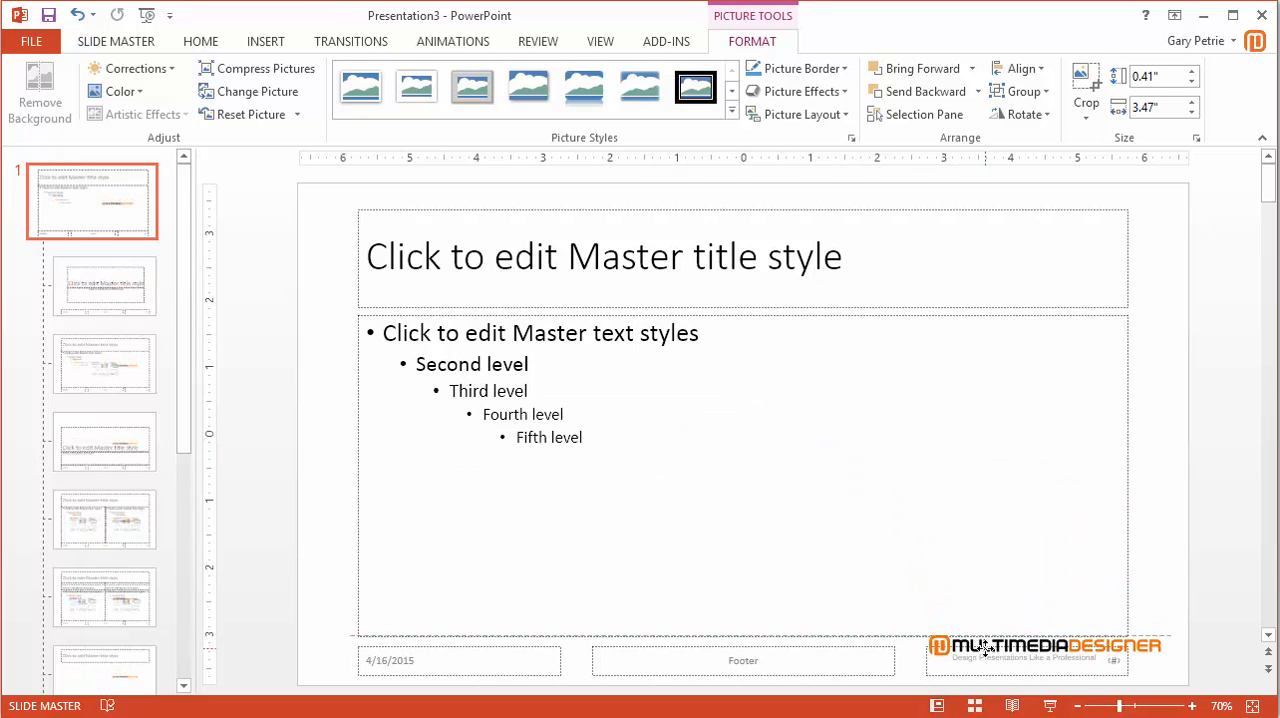
{"action": "left_click", "coordinate": [1043, 650]}
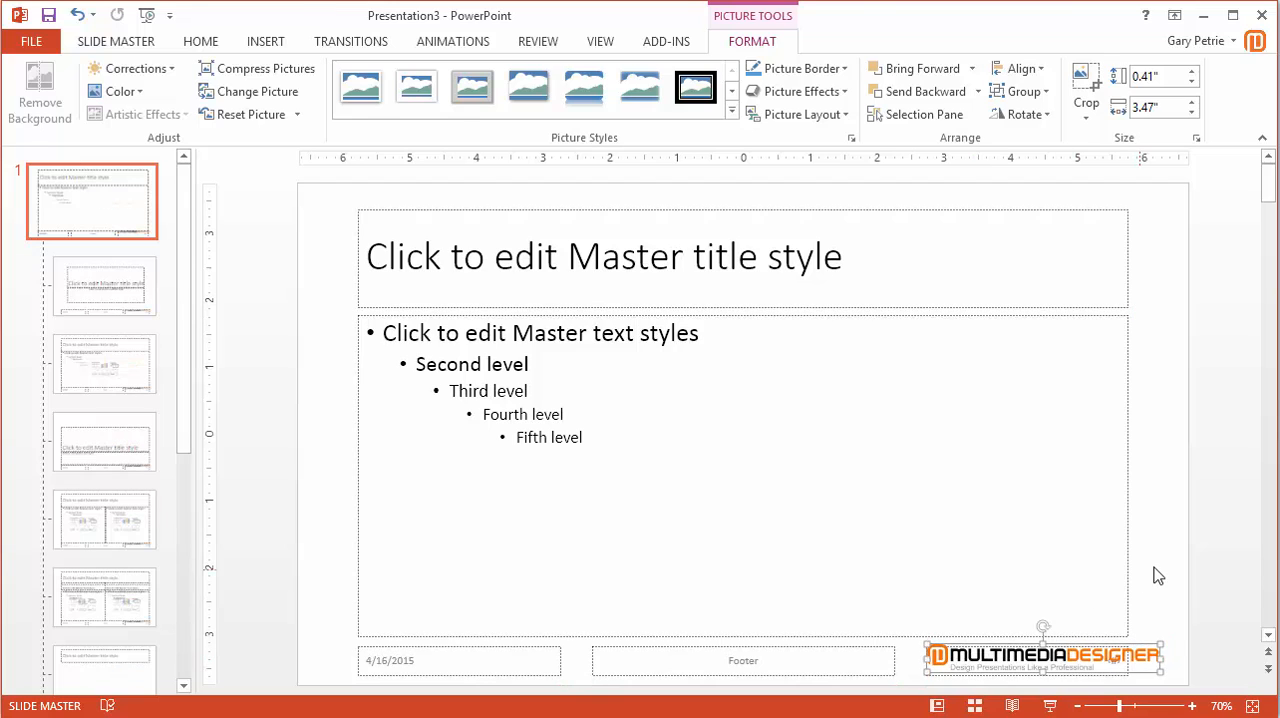
{"action": "left_click", "coordinate": [77, 280]}
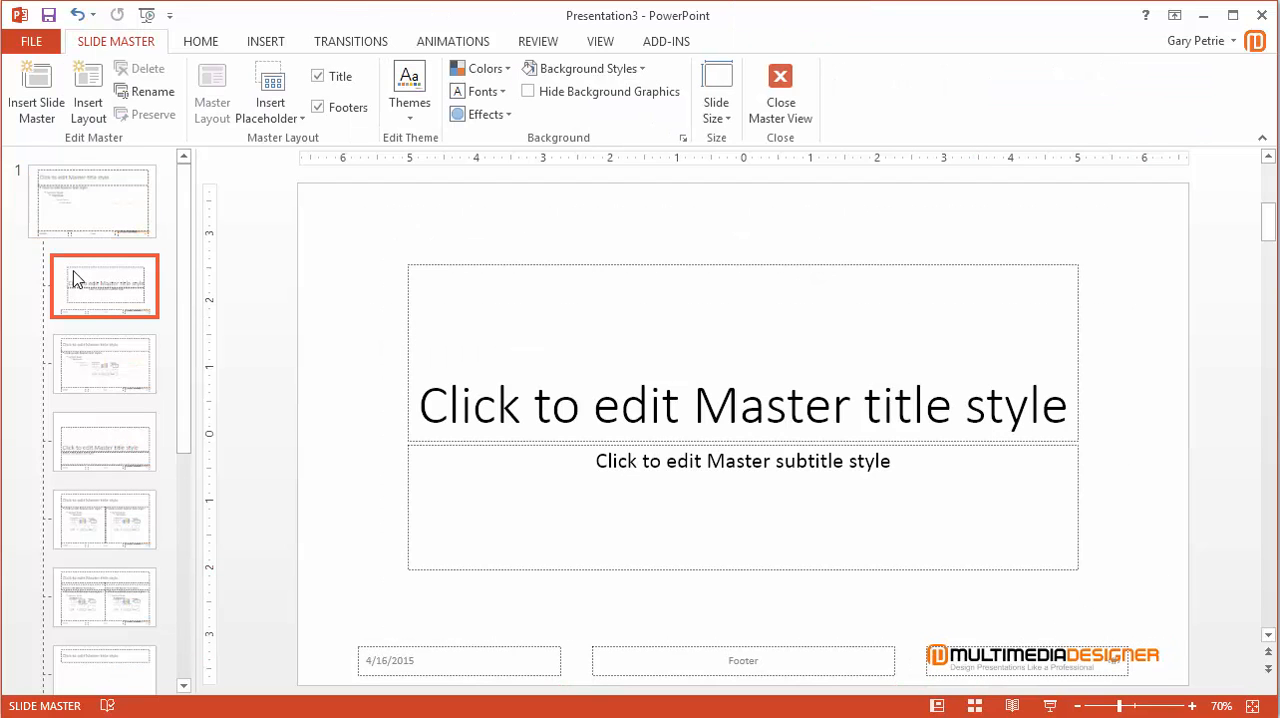
Page through the Title and Content and other layouts to confirm the logo appears.
{"action": "left_click", "coordinate": [104, 366]}
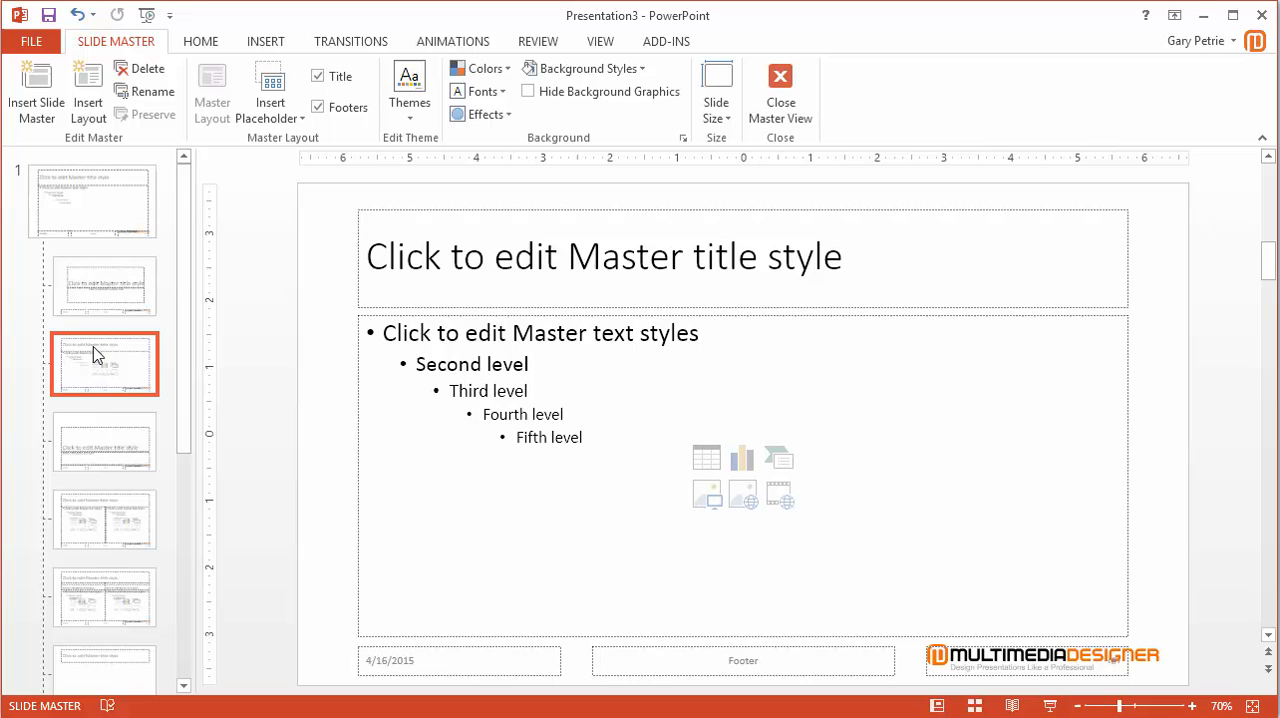
{"action": "left_click", "coordinate": [102, 519]}
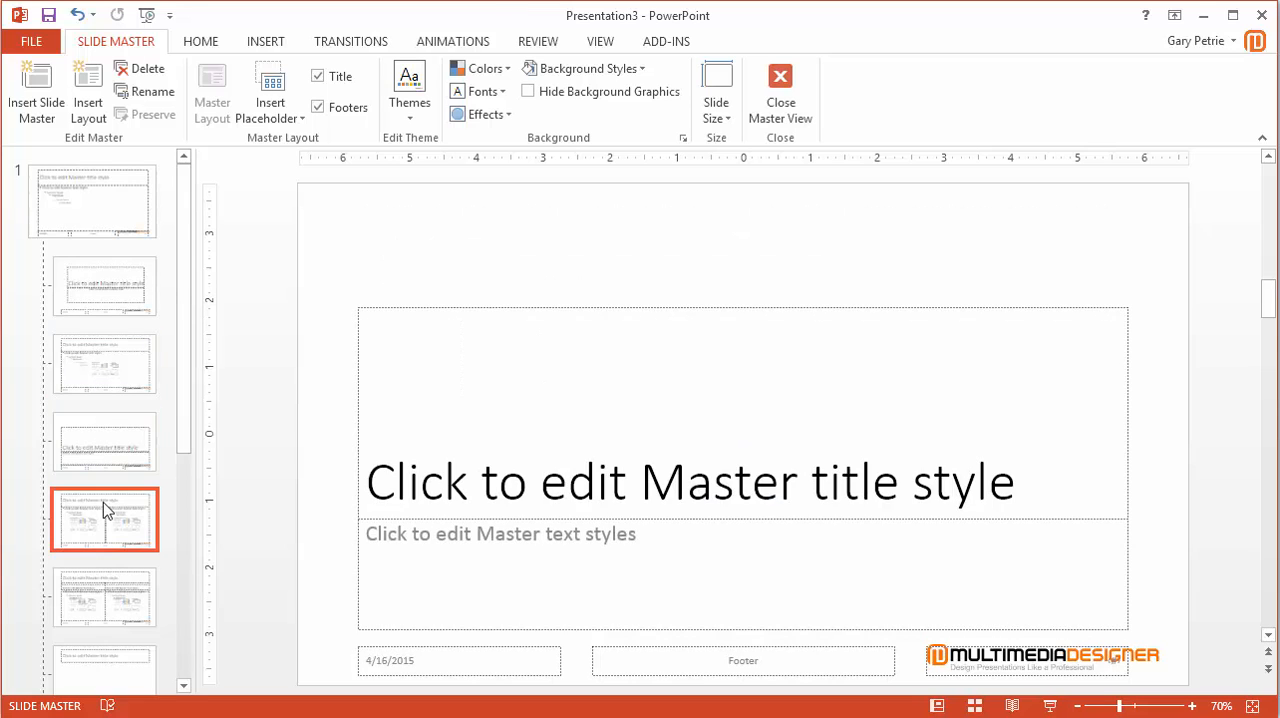
{"action": "left_click", "coordinate": [108, 597]}
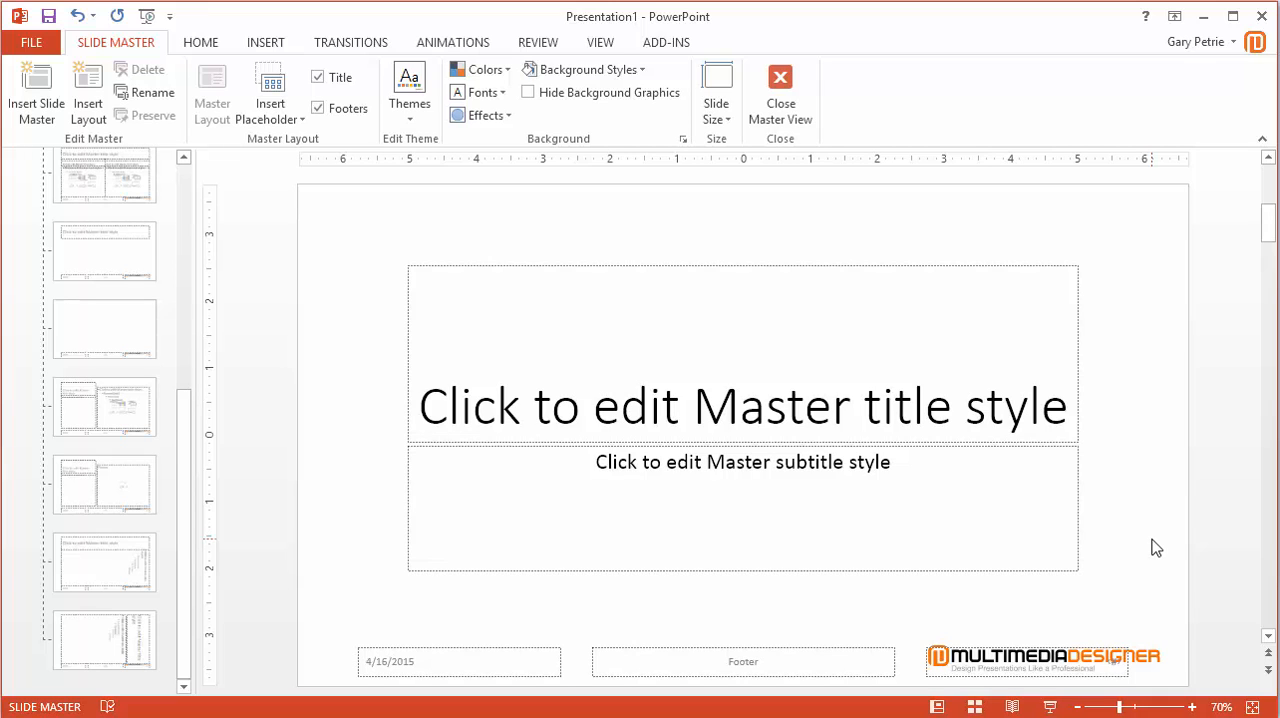
{"action": "mouse_move", "coordinate": [618, 207]}
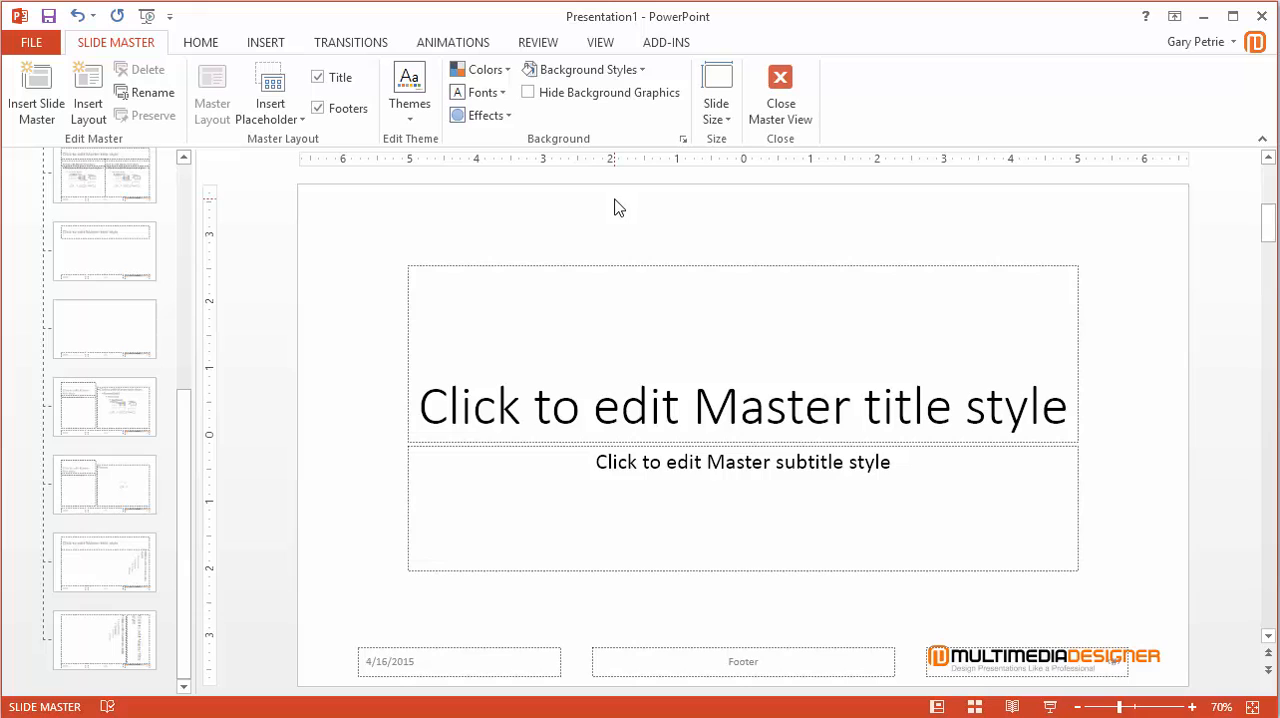
{"action": "mouse_move", "coordinate": [529, 96]}
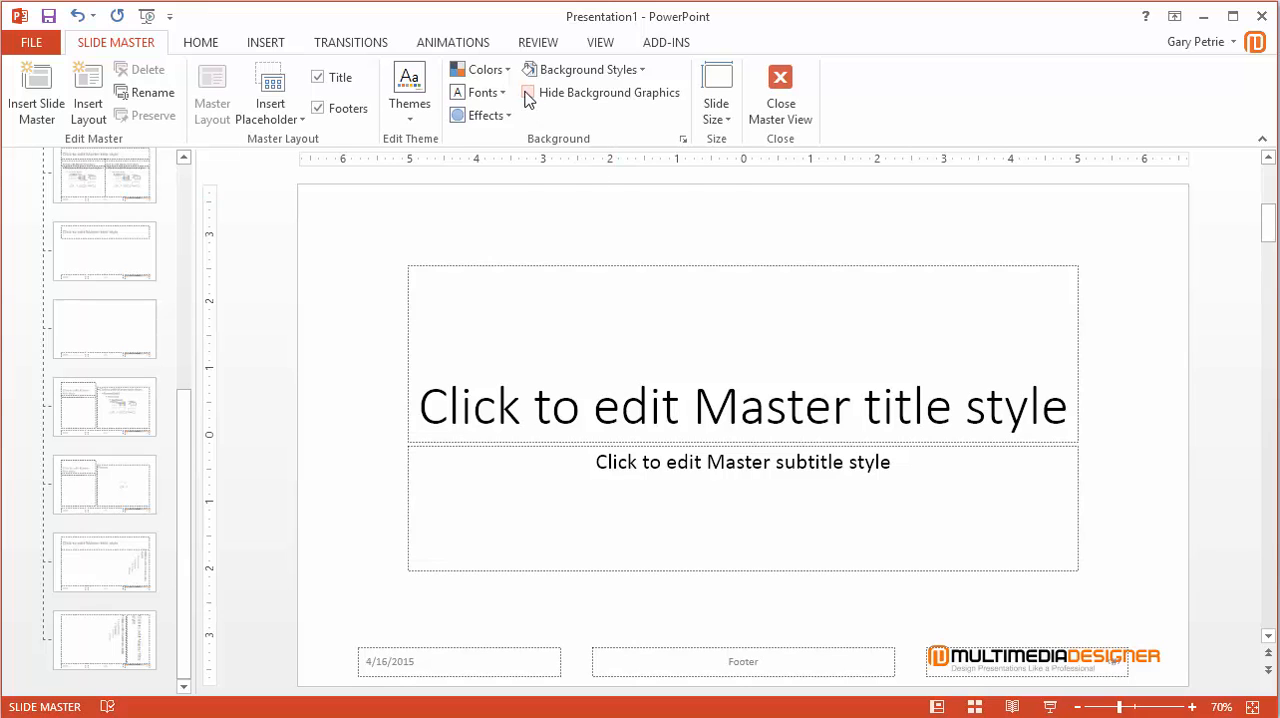
{"action": "mouse_move", "coordinate": [531, 94]}
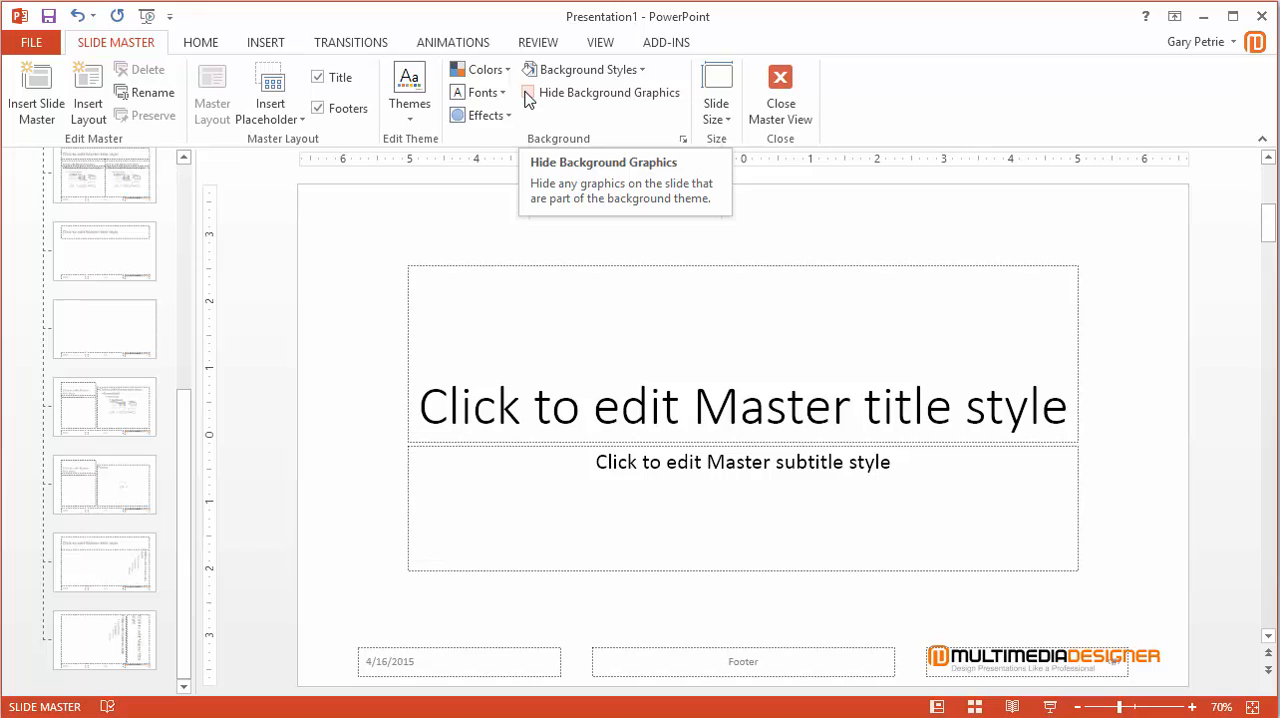
Check Hide Background Graphics on the Title Slide layout so the logo disappears.
{"action": "left_click", "coordinate": [527, 92]}
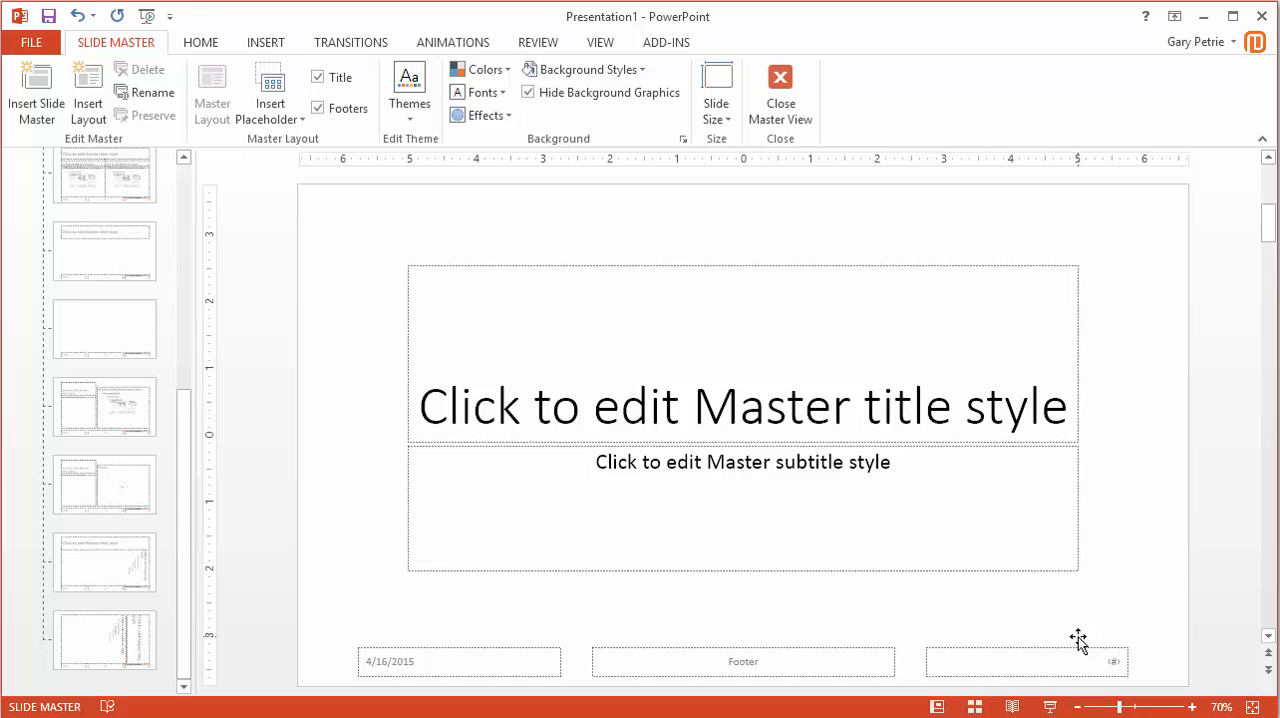
{"action": "mouse_move", "coordinate": [956, 686]}
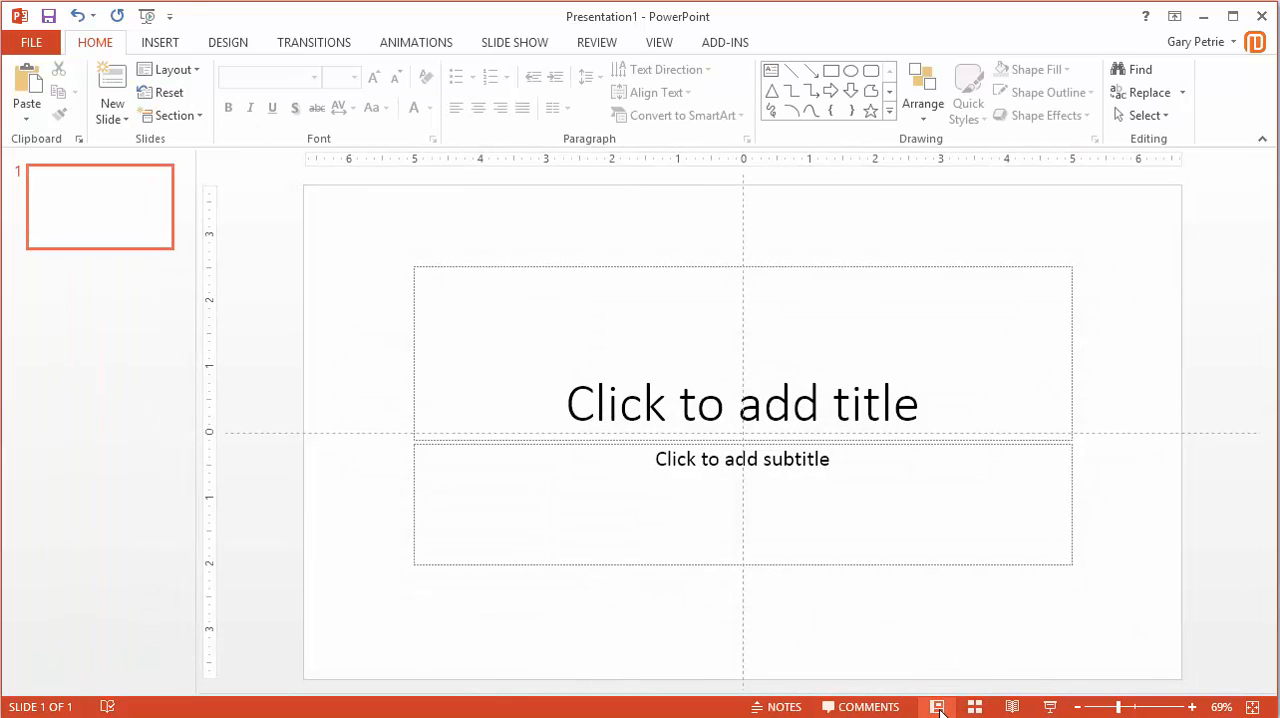
{"action": "mouse_move", "coordinate": [160, 42]}
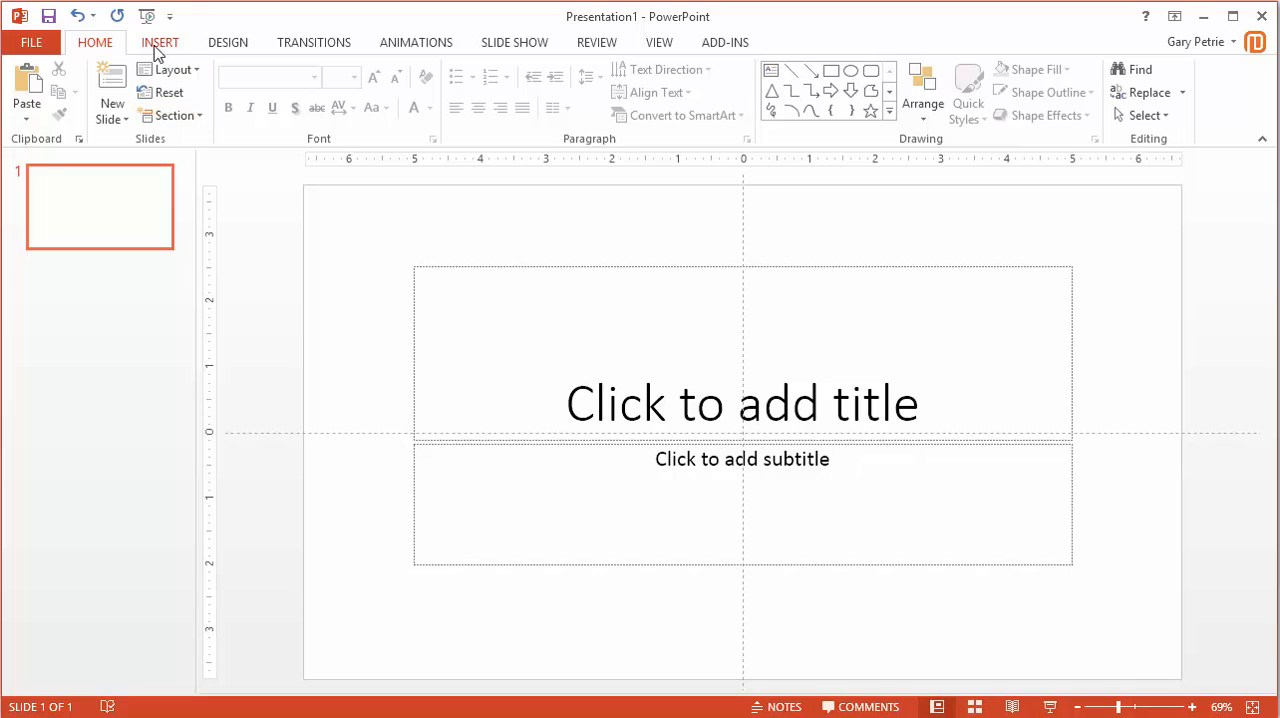
Add a Title and Content slide from the New Slide gallery.
{"action": "left_click", "coordinate": [99, 90]}
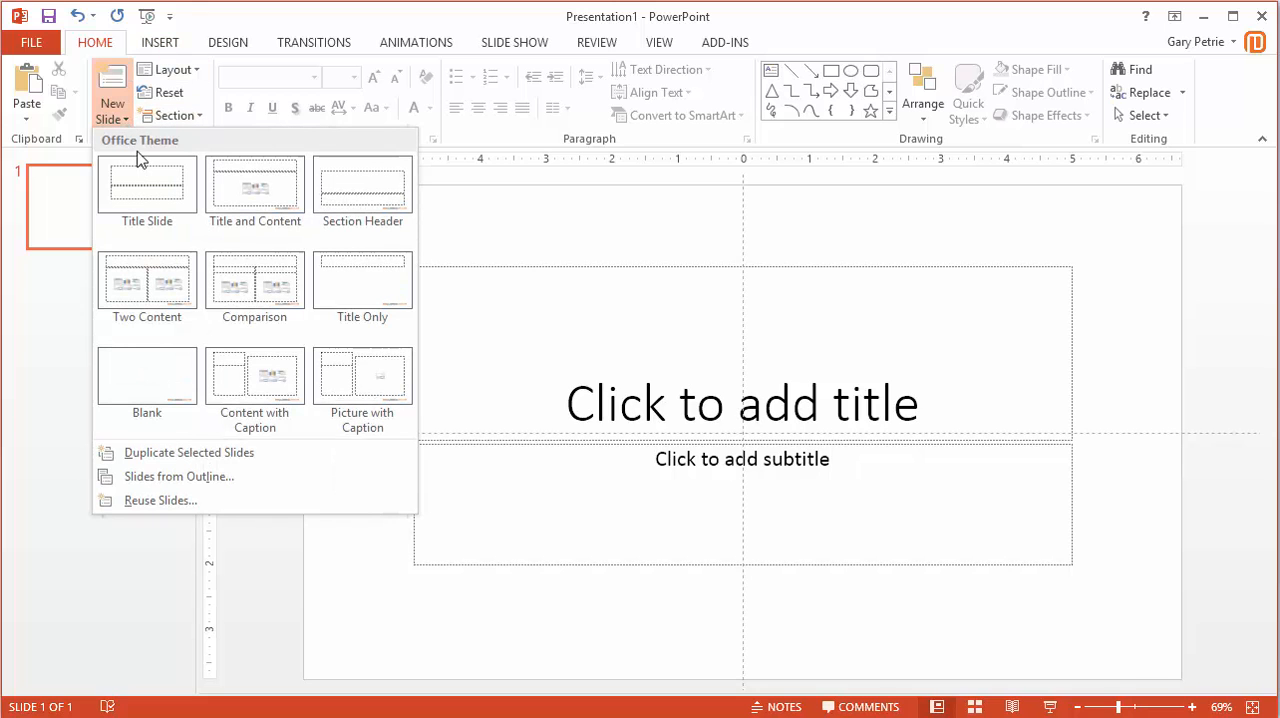
{"action": "mouse_move", "coordinate": [254, 190]}
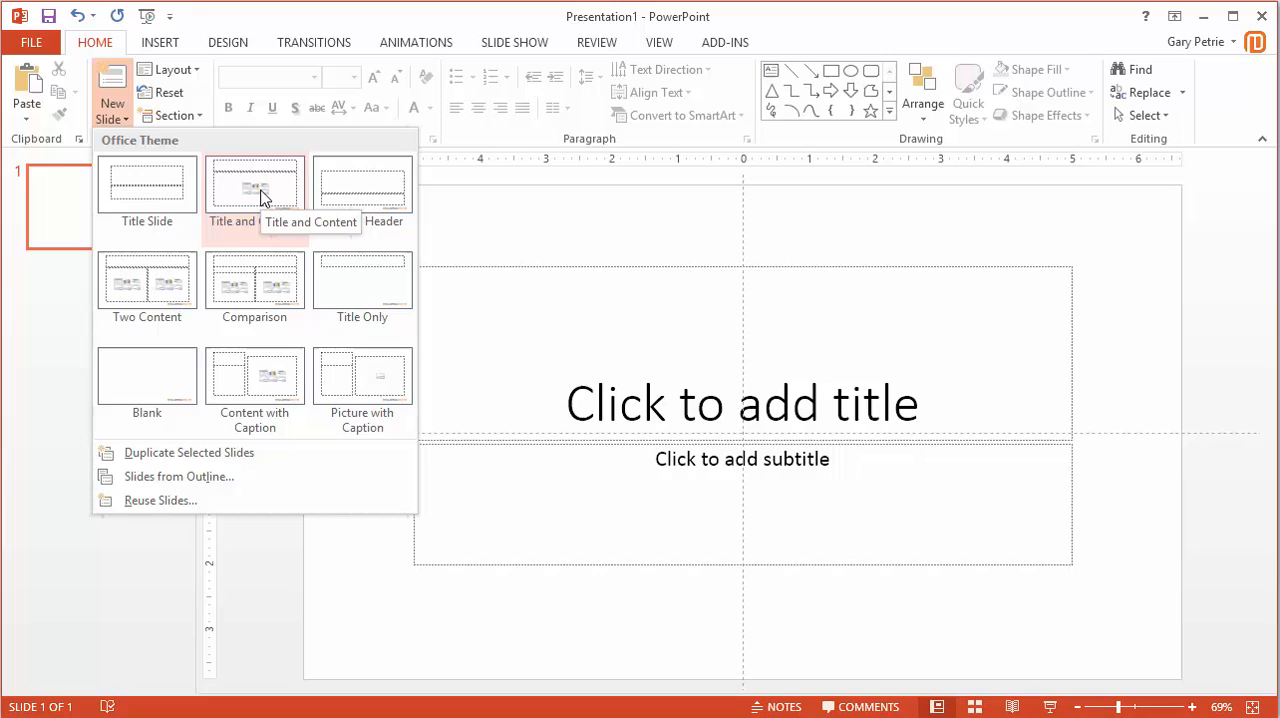
{"action": "left_click", "coordinate": [254, 185]}
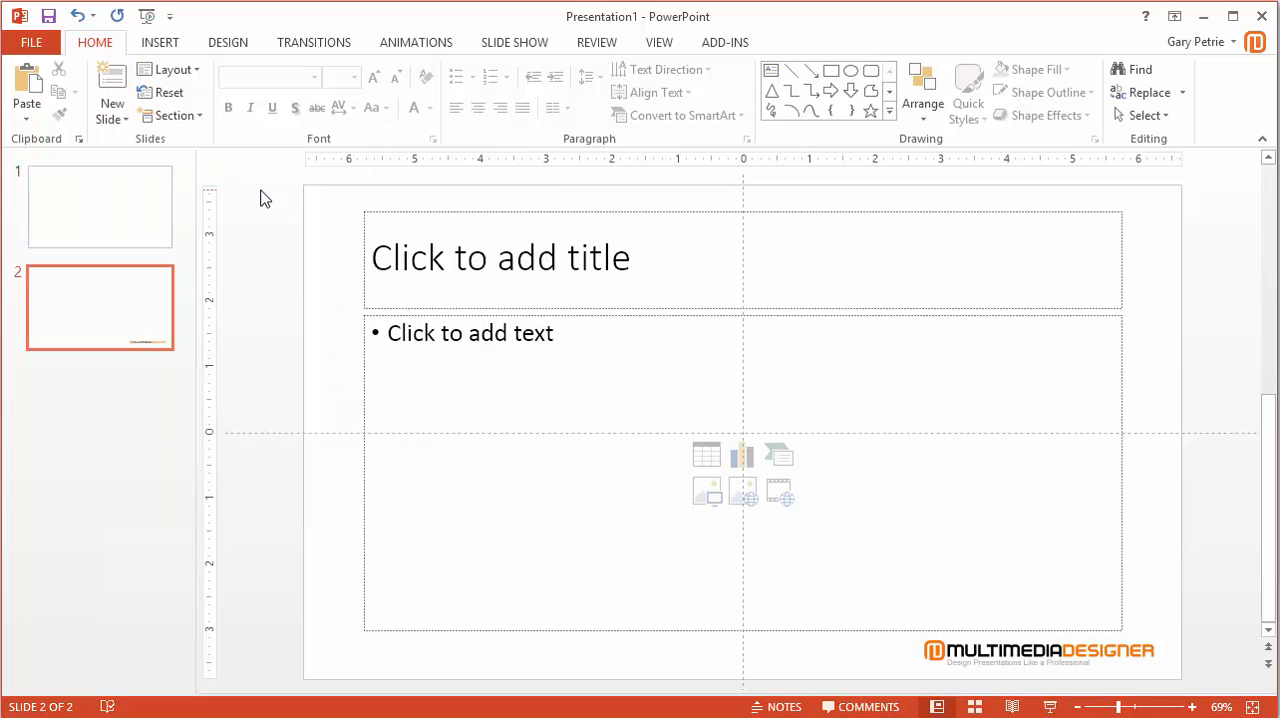
{"action": "mouse_move", "coordinate": [1025, 662]}
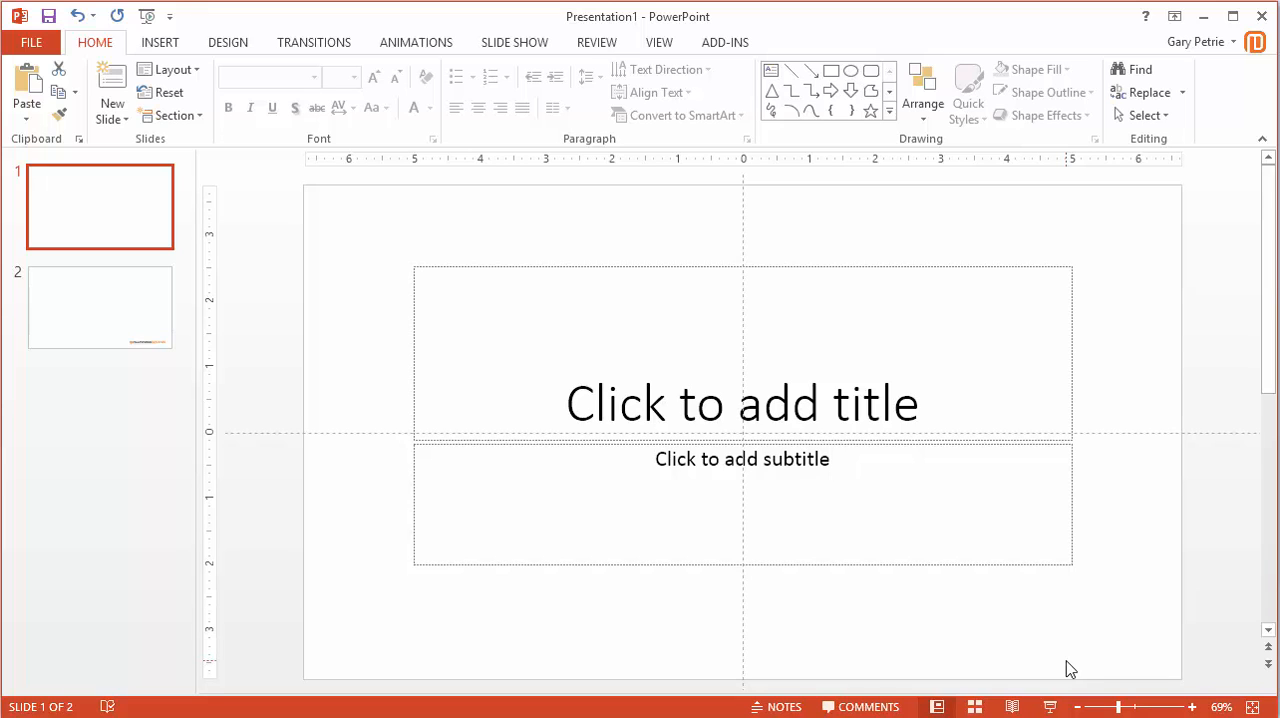
{"action": "mouse_move", "coordinate": [676, 152]}
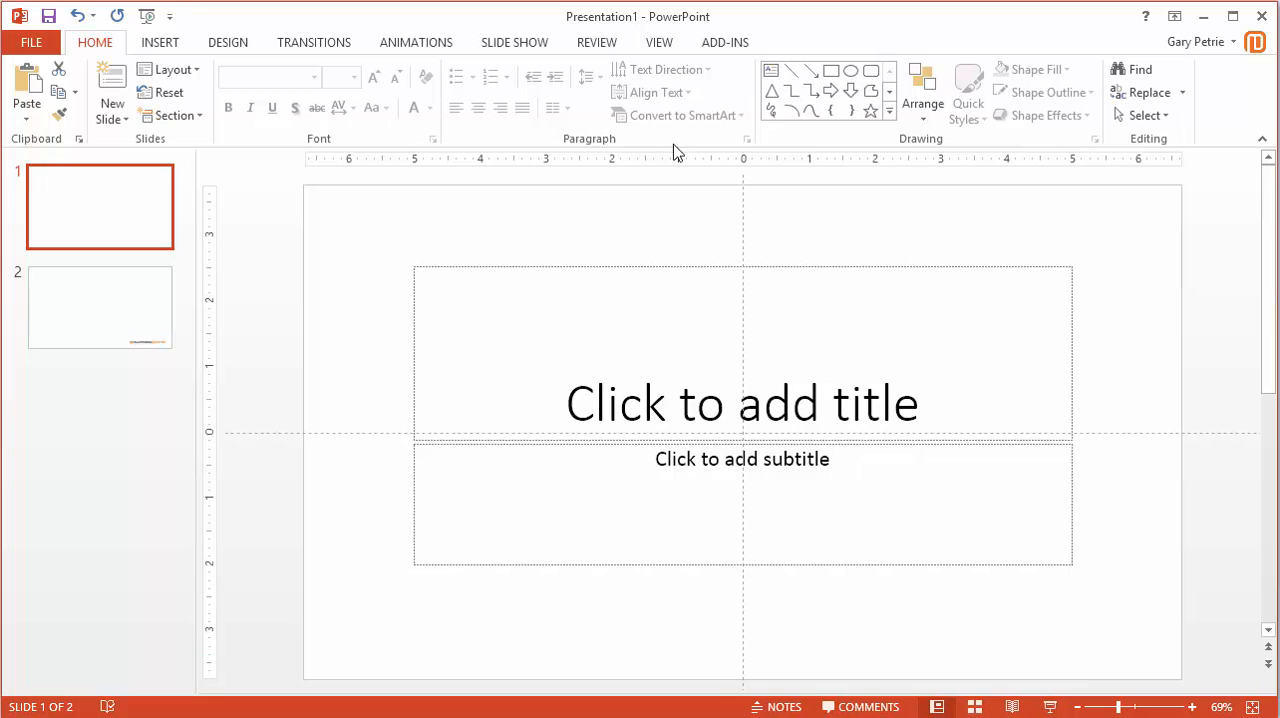
Insert the large Multimedia Designer Logo picture onto the title slide, then view slide two.
{"action": "left_click", "coordinate": [161, 42]}
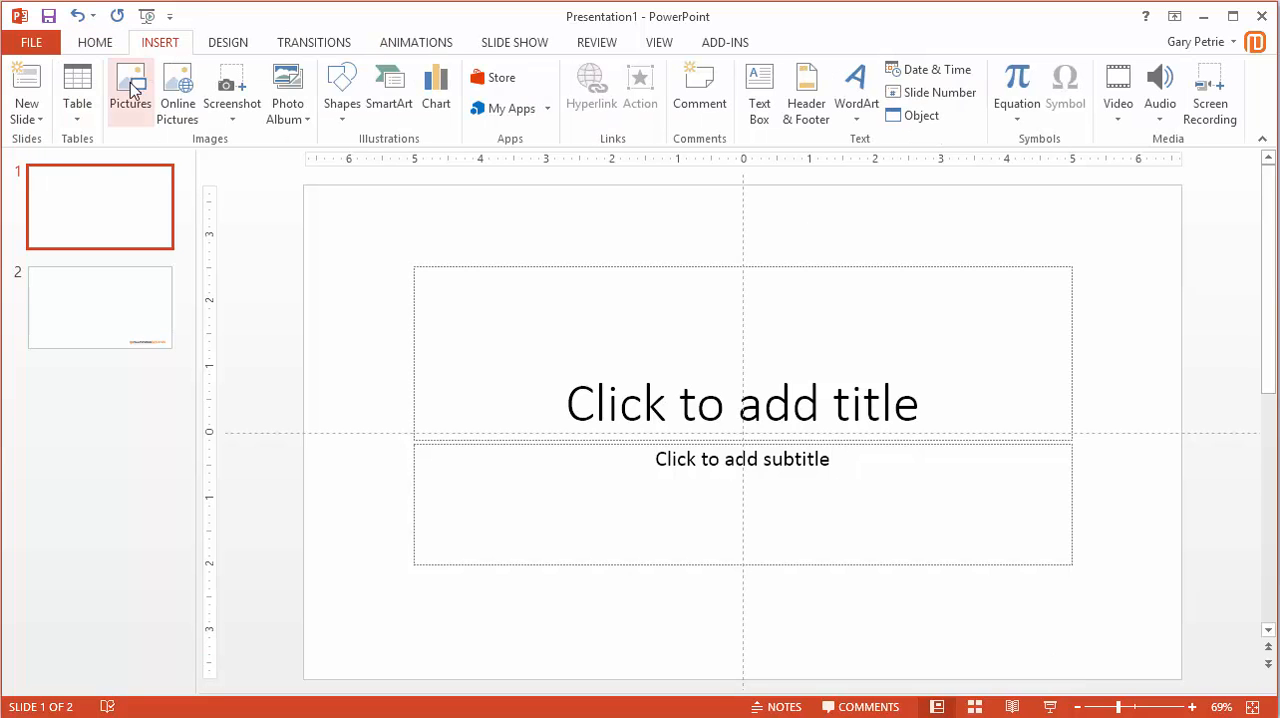
{"action": "left_click", "coordinate": [129, 83]}
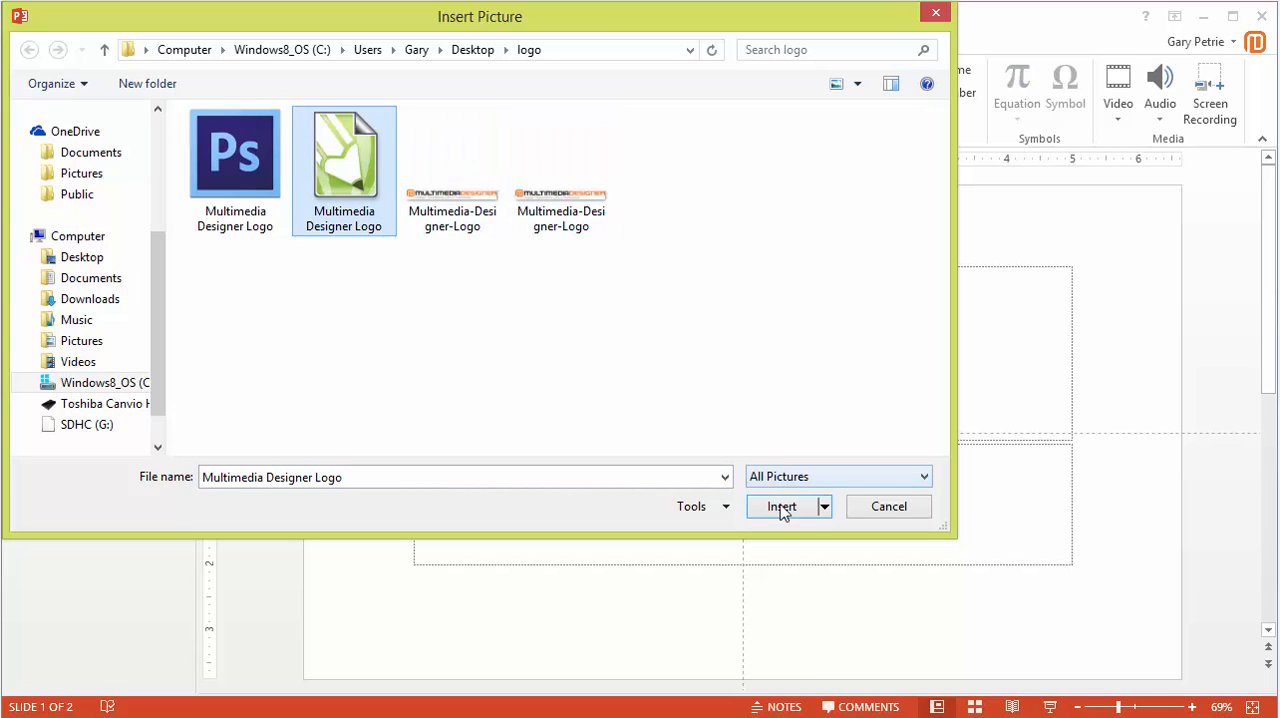
{"action": "left_click", "coordinate": [781, 506]}
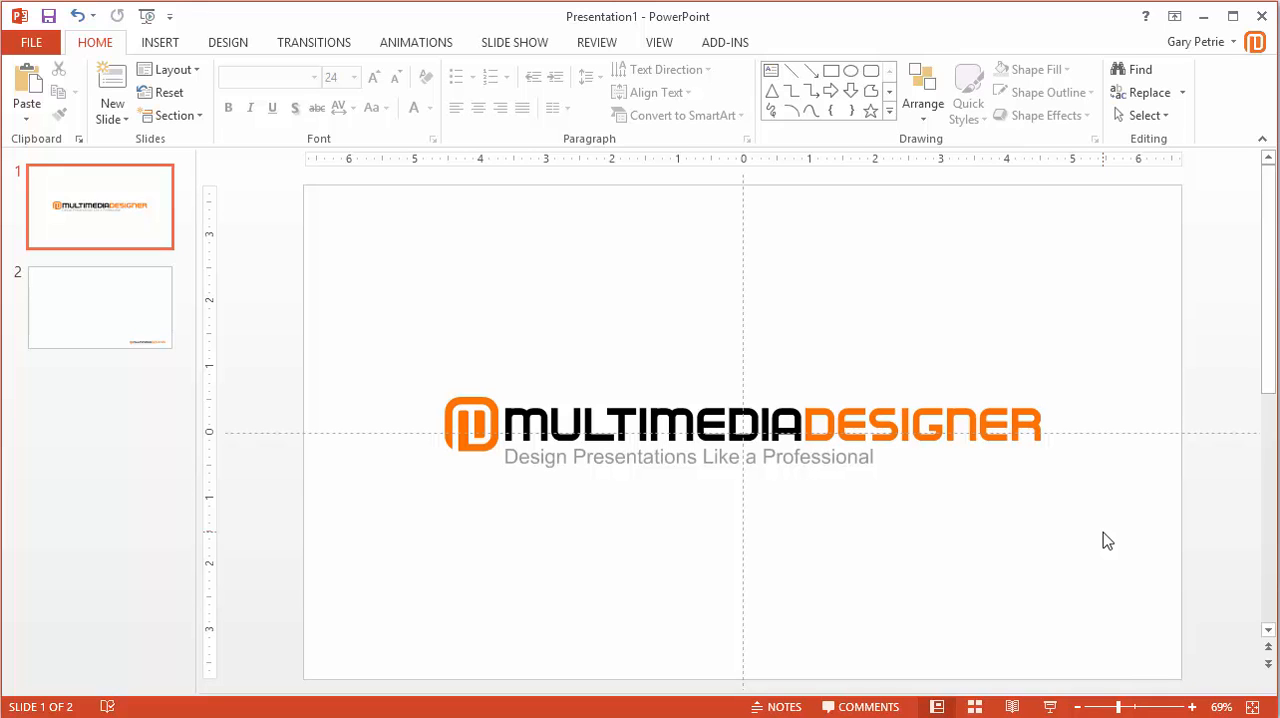
{"action": "left_click", "coordinate": [100, 307]}
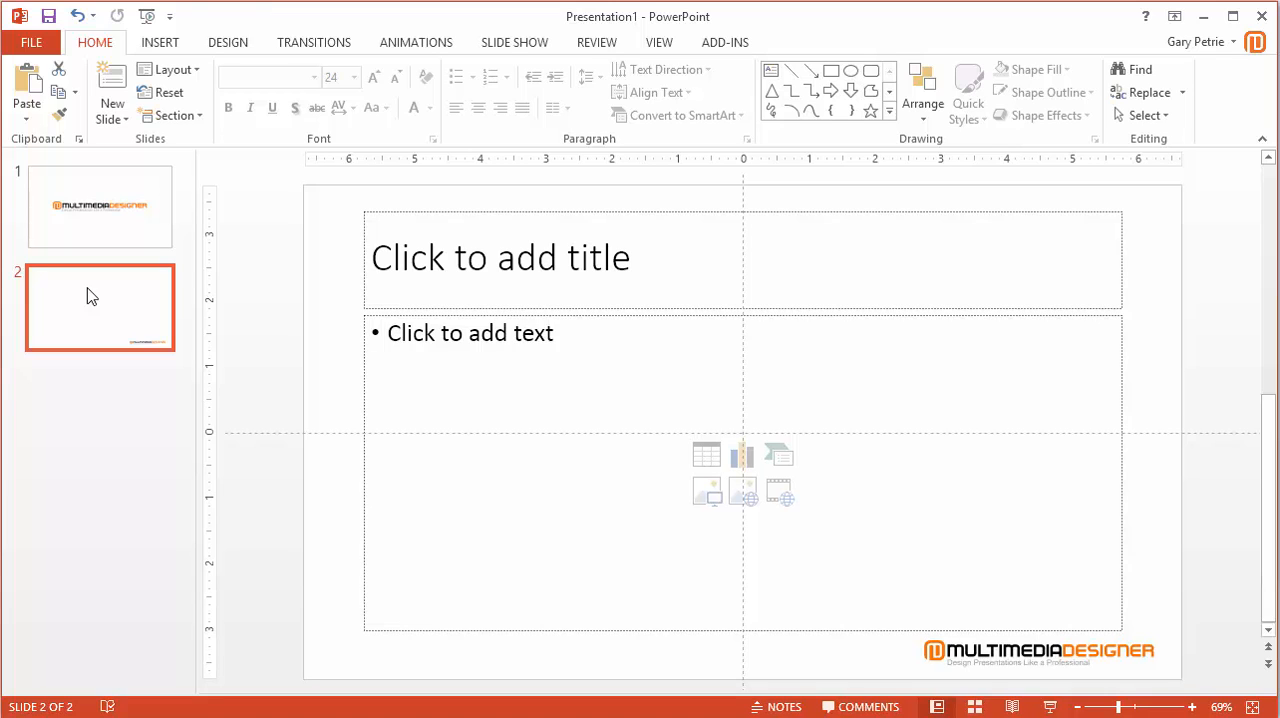
{"action": "mouse_move", "coordinate": [170, 17]}
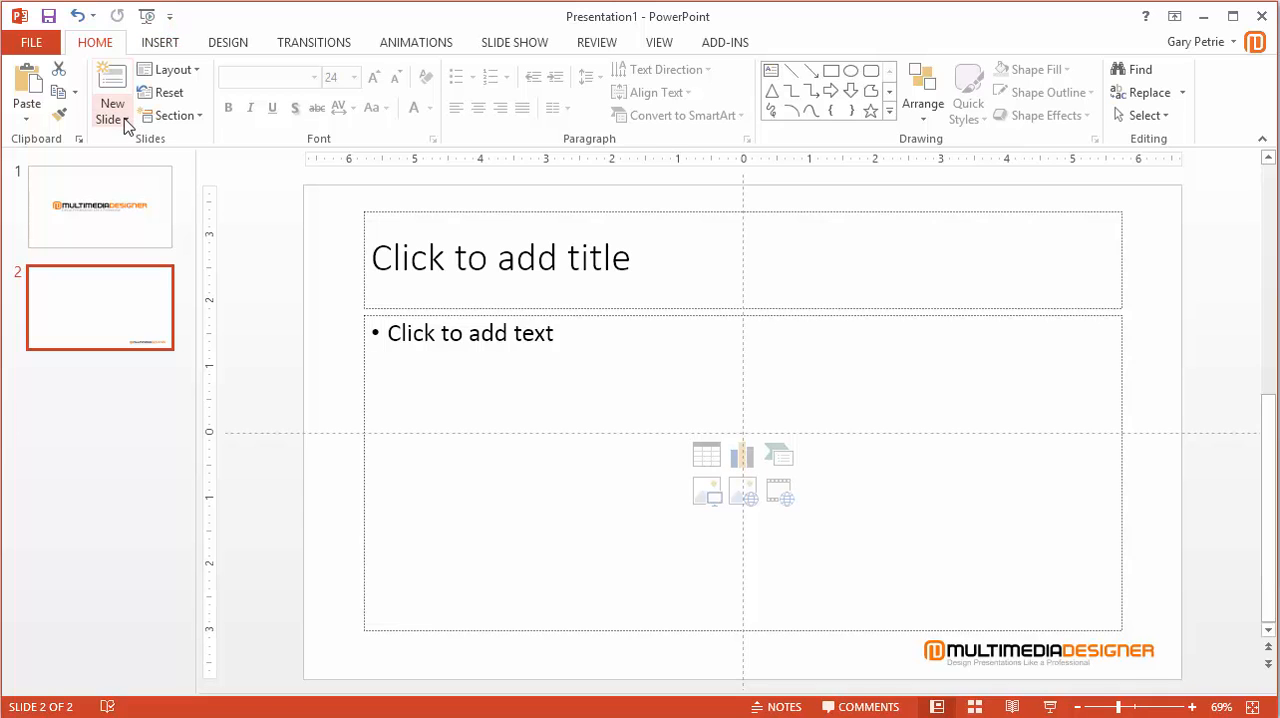
Add a third slide using the Two Content layout from the New Slide gallery.
{"action": "left_click", "coordinate": [108, 99]}
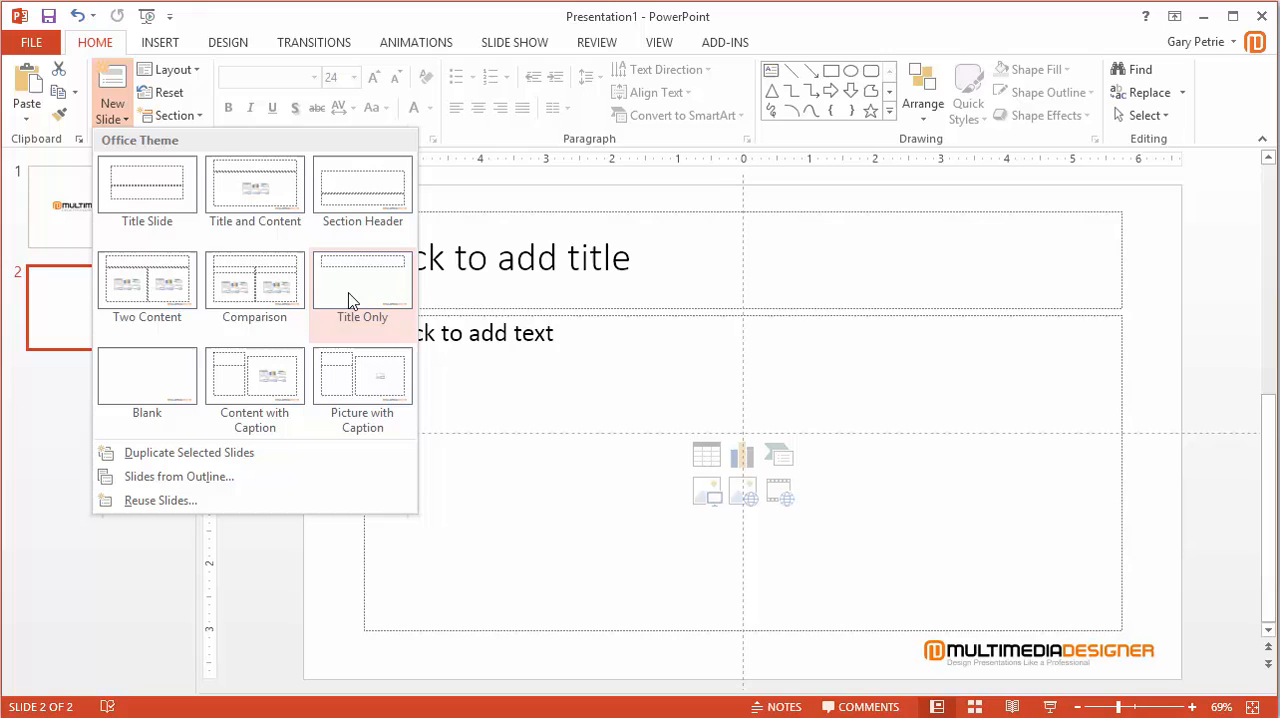
{"action": "mouse_move", "coordinate": [147, 285]}
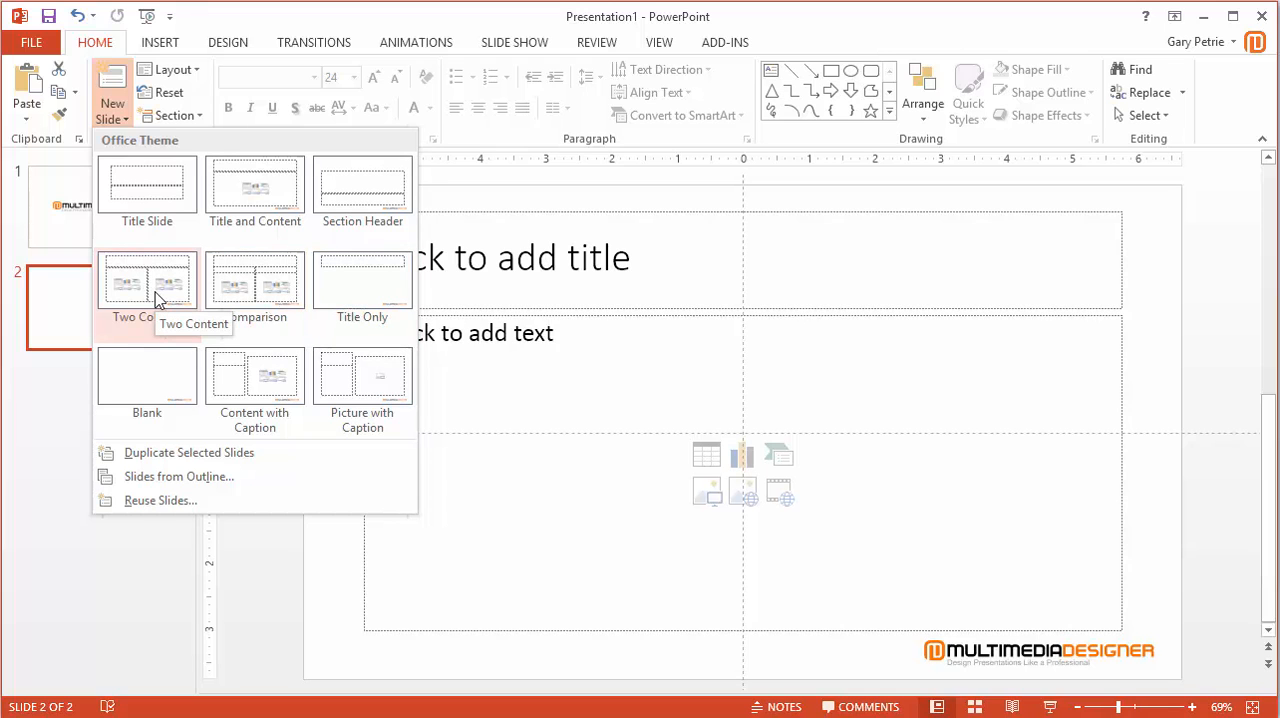
{"action": "left_click", "coordinate": [147, 280]}
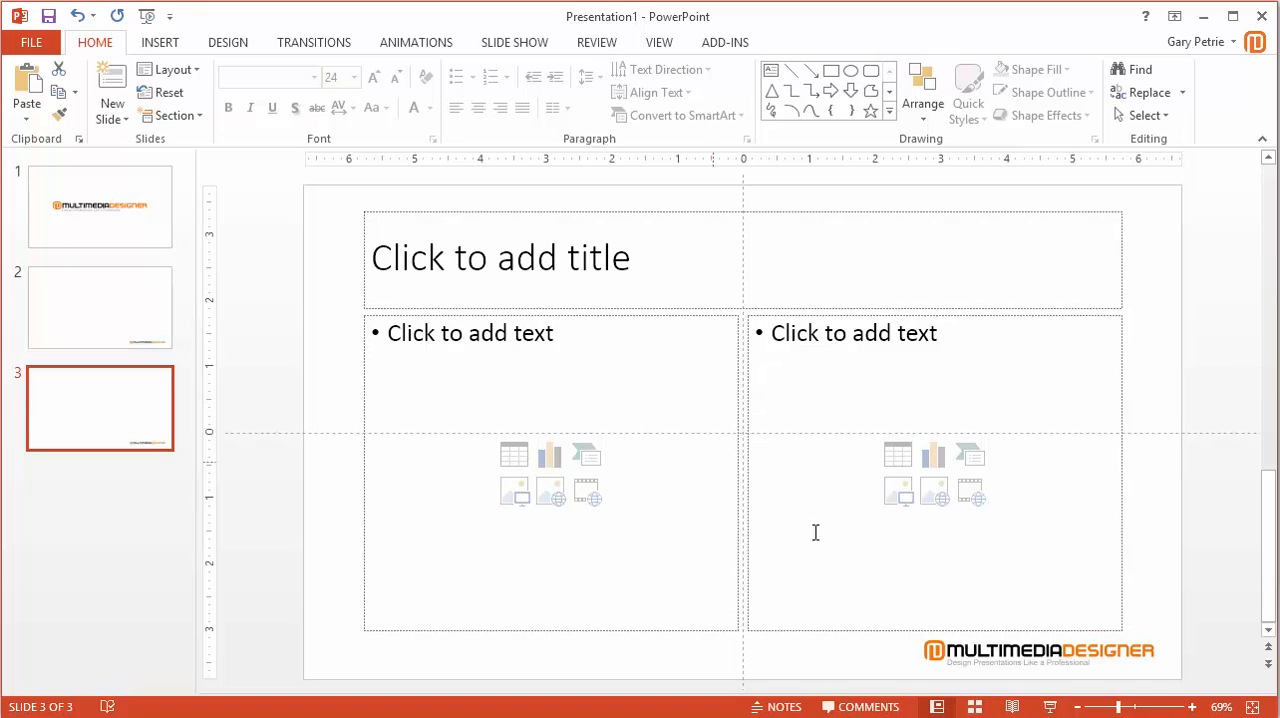
{"action": "mouse_move", "coordinate": [980, 677]}
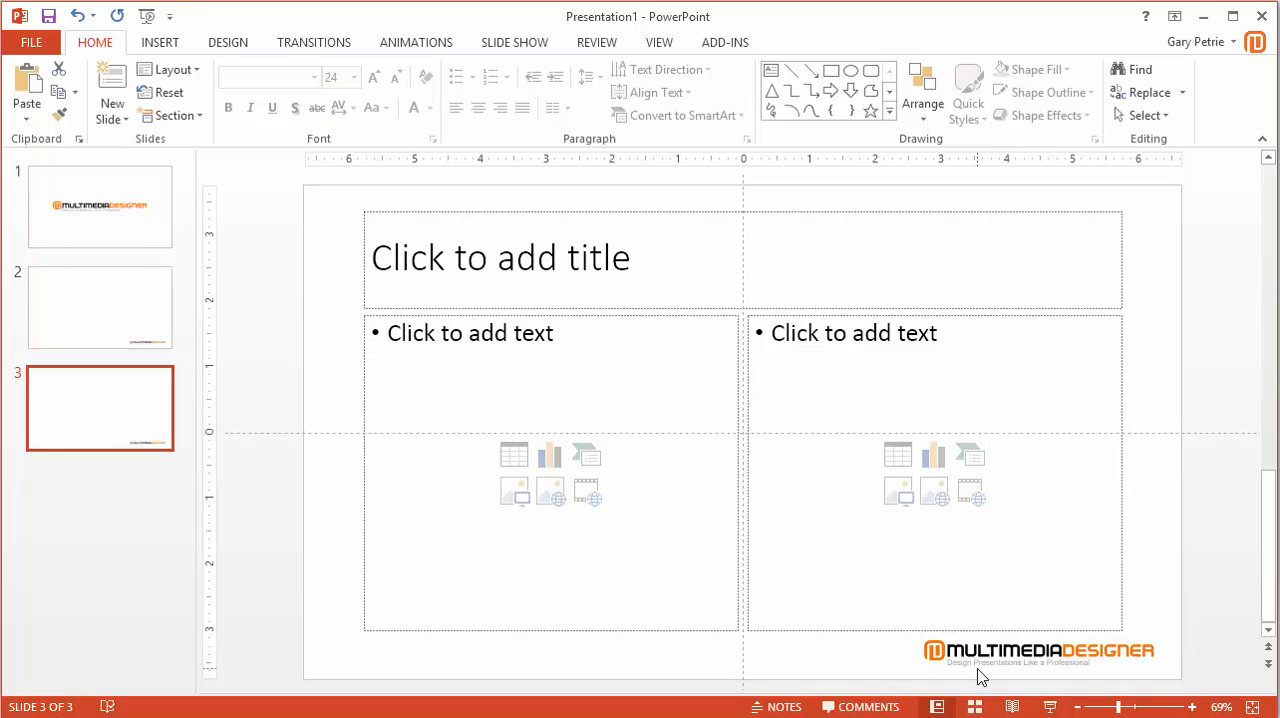